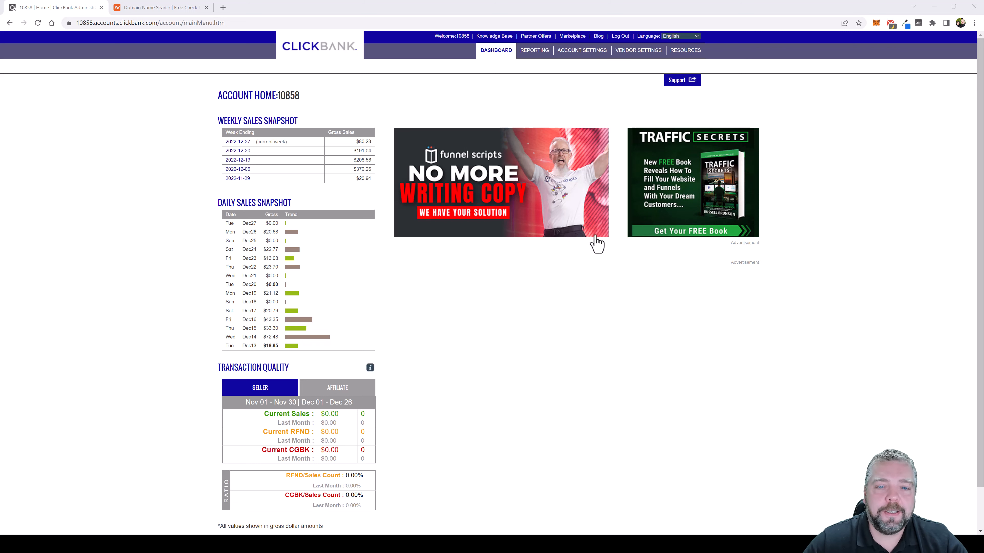
pyautogui.moveTo(271, 276)
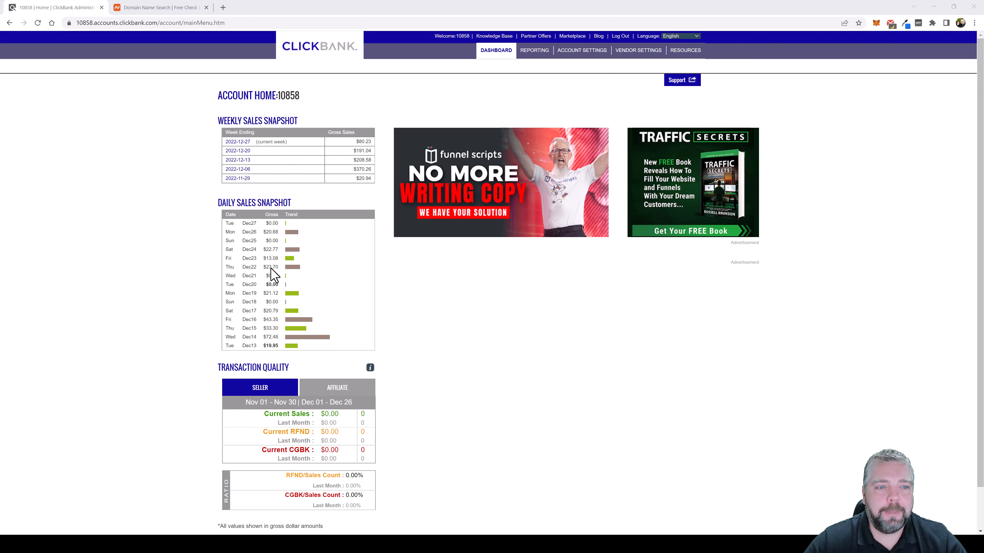
pyautogui.moveTo(357, 191)
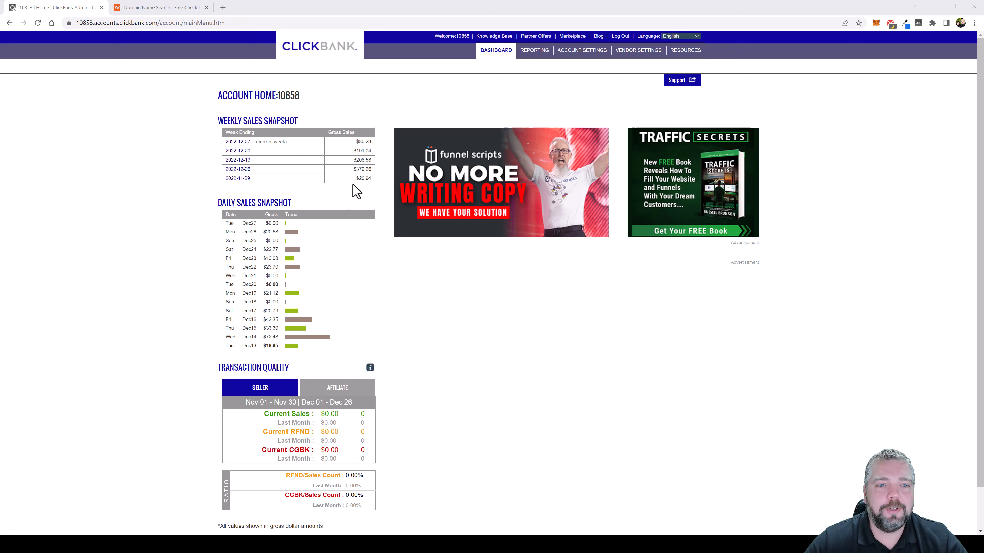
pyautogui.moveTo(237, 178)
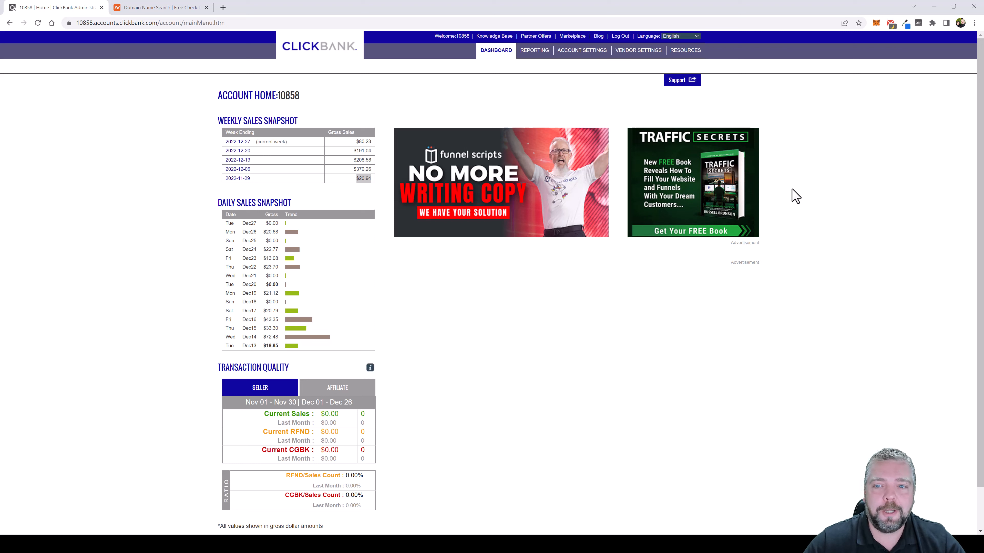
pyautogui.moveTo(711, 378)
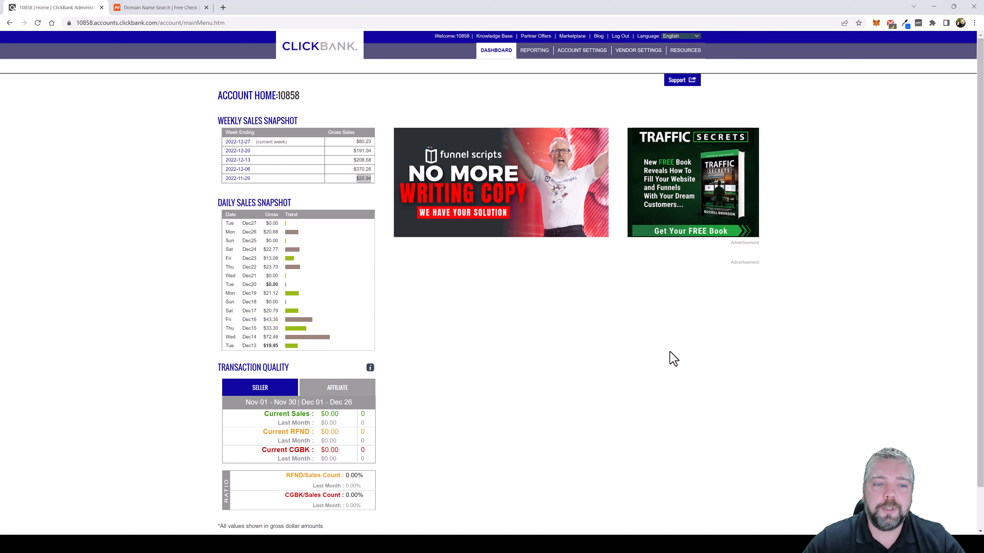
pyautogui.moveTo(692, 377)
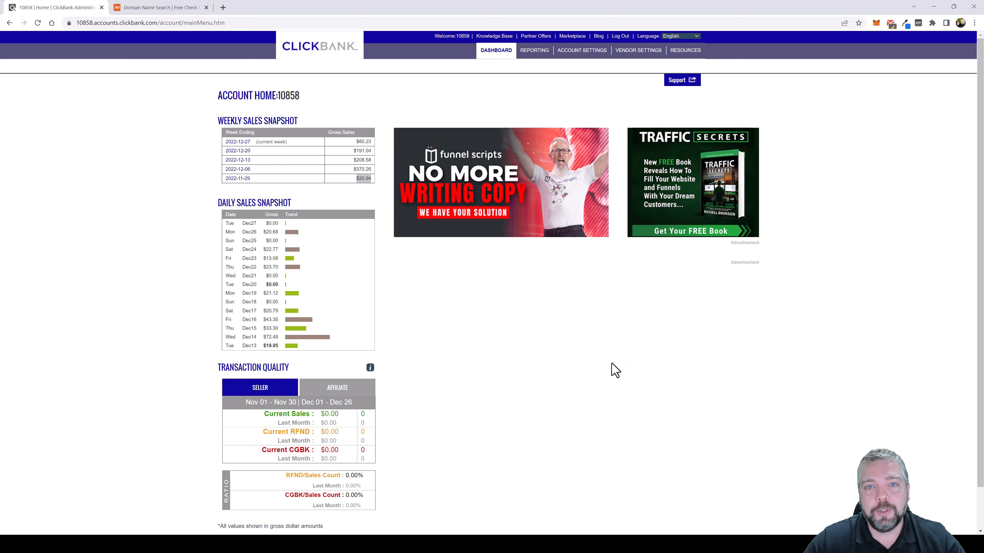
pyautogui.moveTo(577, 369)
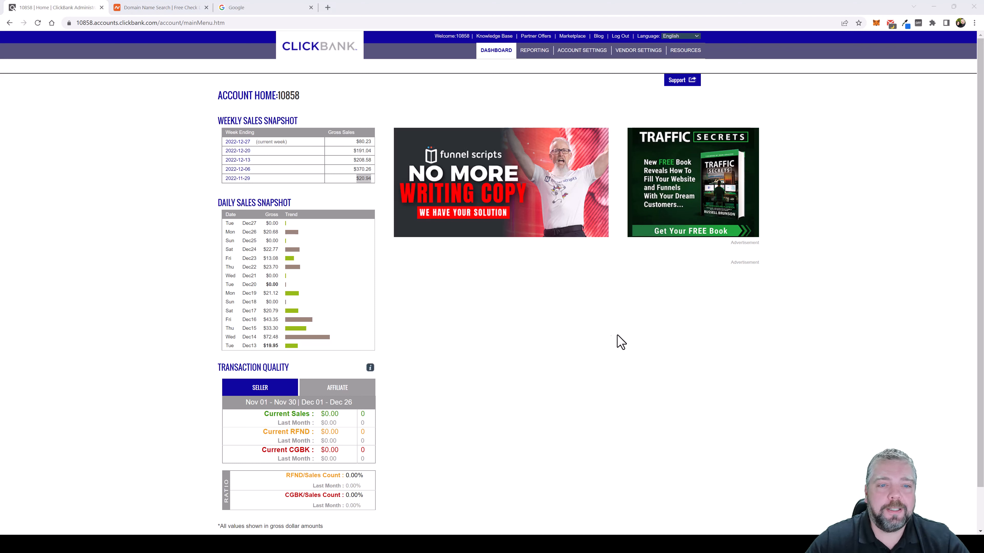
# Step: Show the Affiliate Marketplace's Top Offers ranked high to low, Alpilean first
pyautogui.click(572, 36)
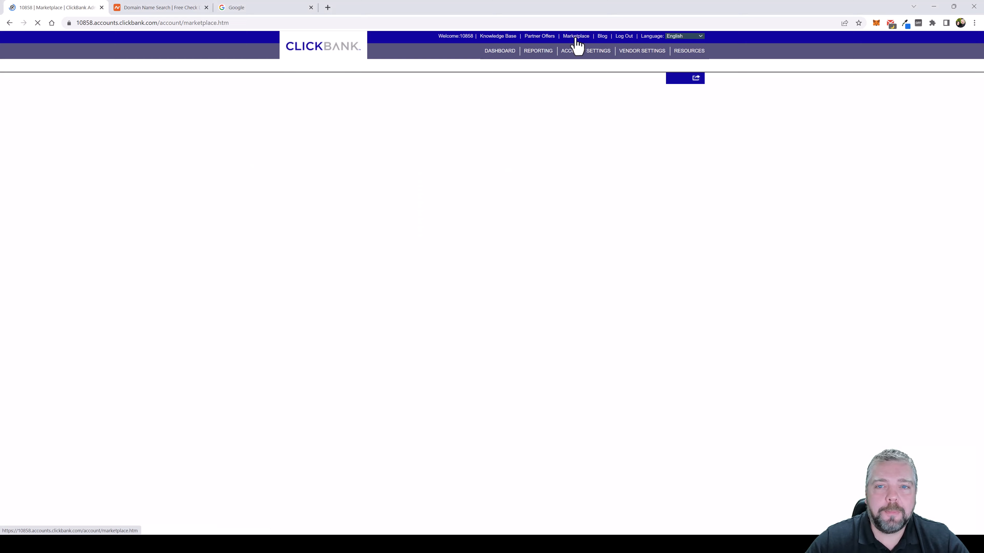
pyautogui.click(575, 36)
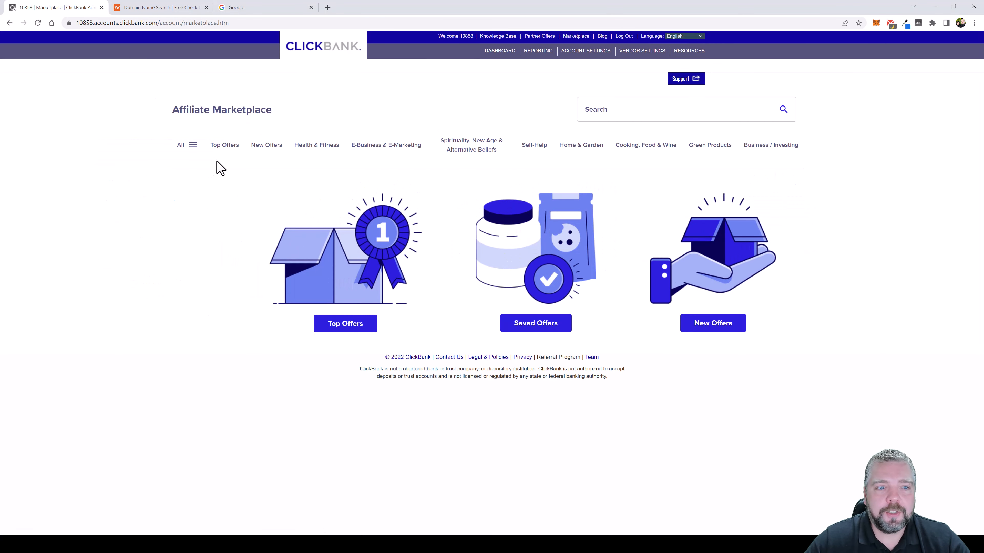
pyautogui.click(345, 323)
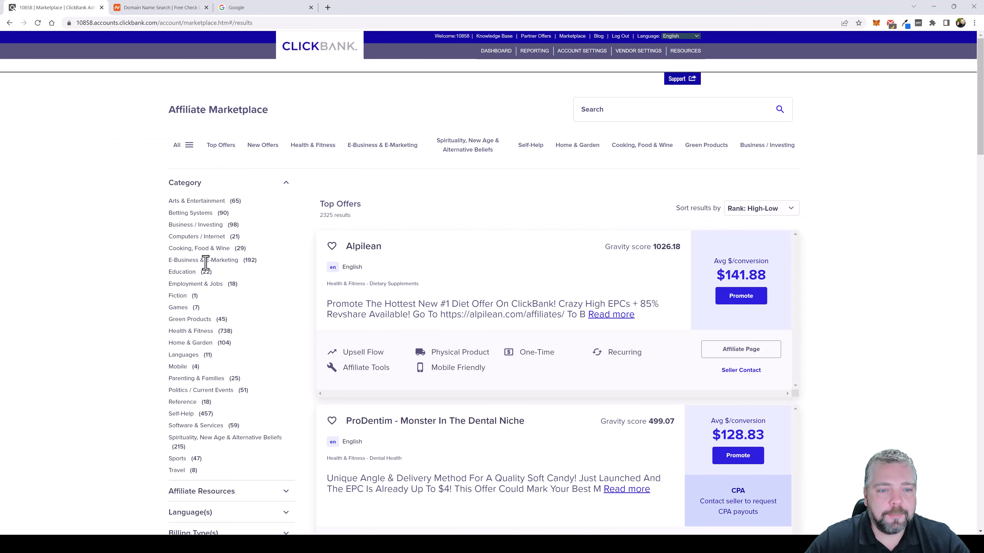
pyautogui.moveTo(579, 313)
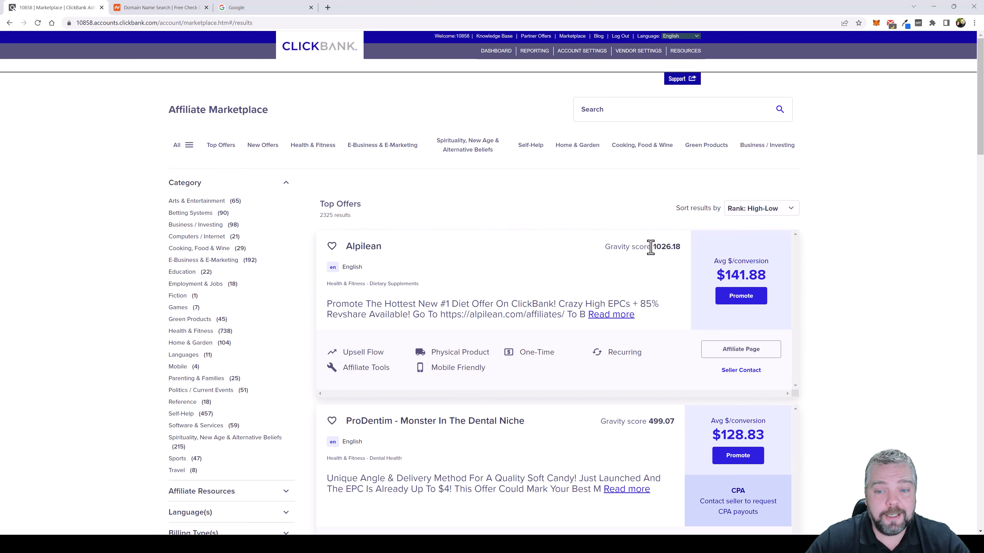
pyautogui.doubleClick(665, 247)
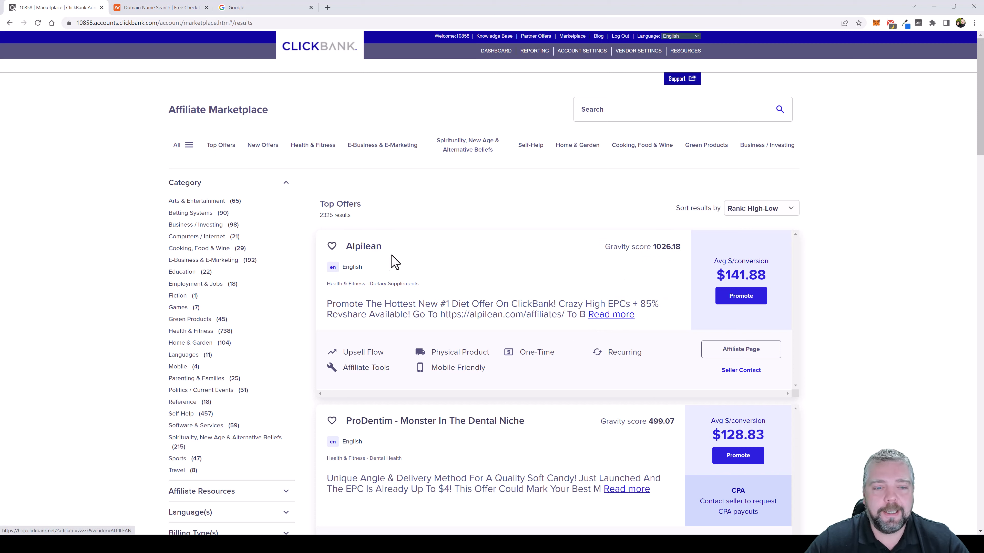
pyautogui.moveTo(625, 281)
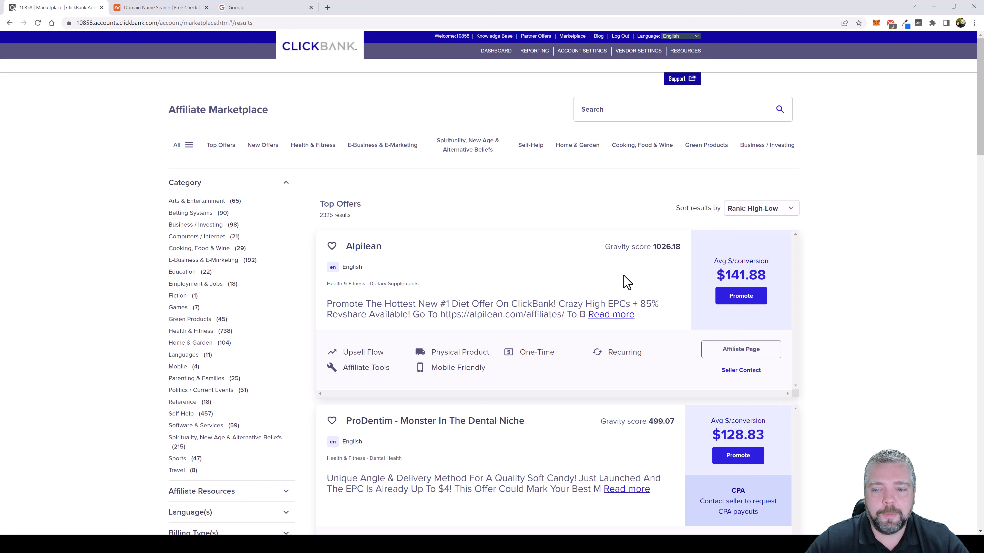
pyautogui.moveTo(741, 296)
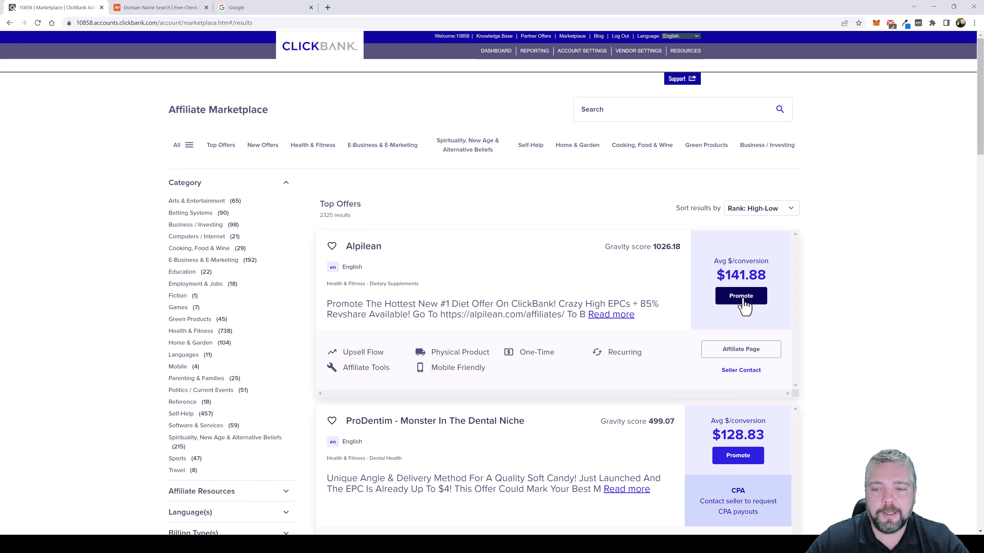
# Step: Promote Alpilean, generate its HopLink and copy the encrypted HopLink
pyautogui.click(740, 296)
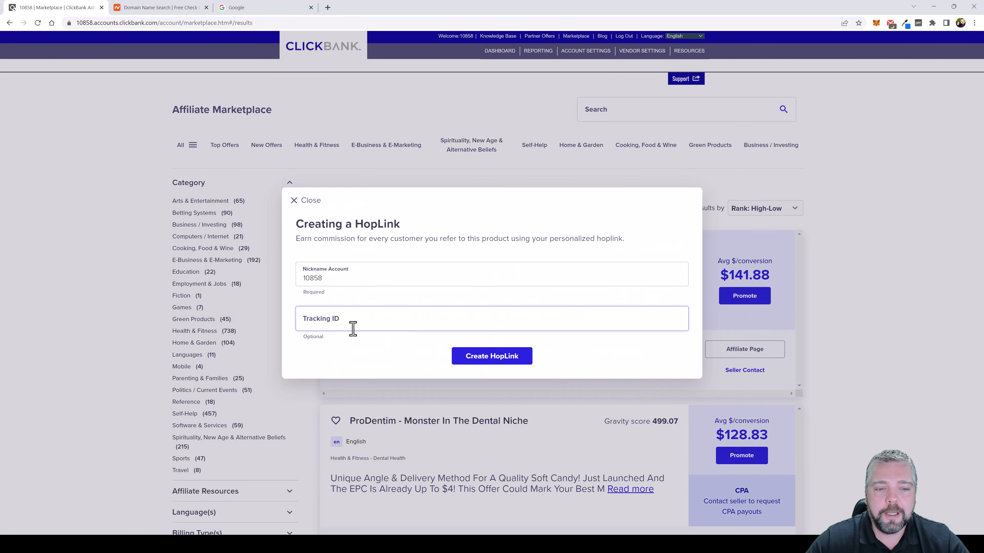
pyautogui.click(492, 356)
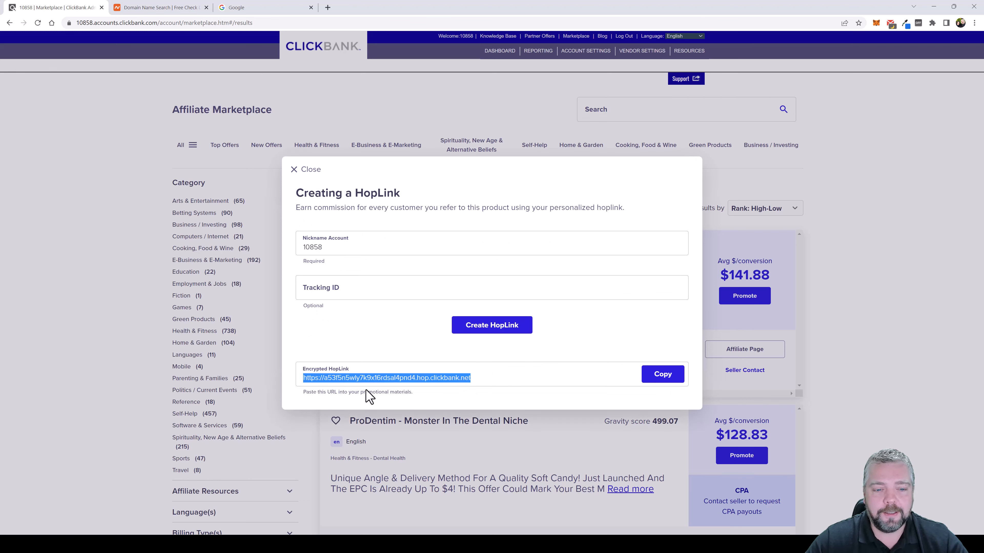
pyautogui.click(436, 377)
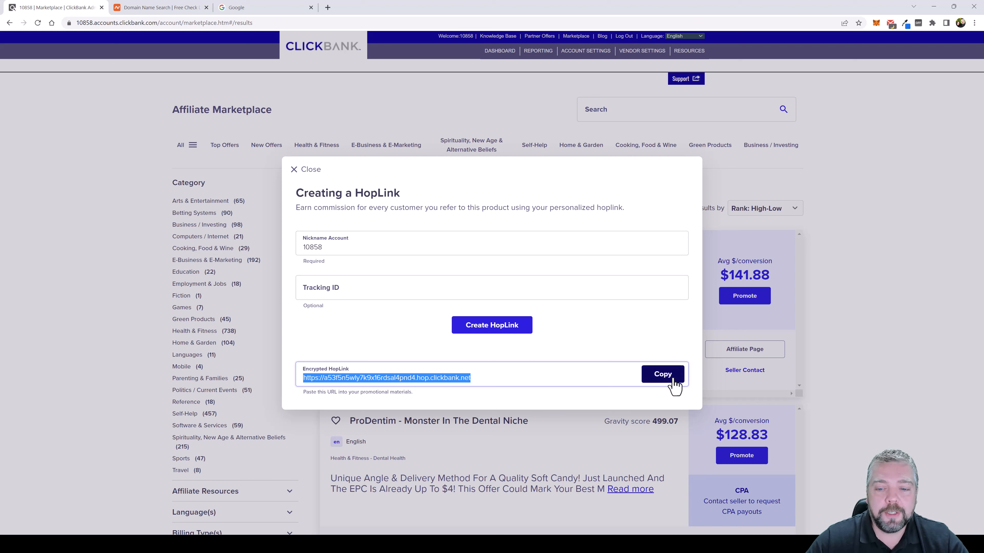
pyautogui.click(662, 374)
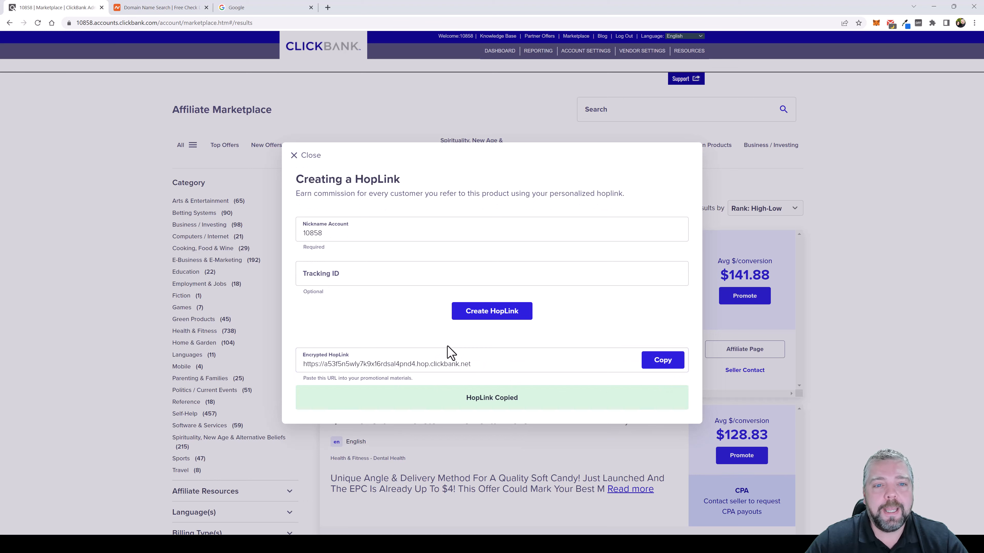
pyautogui.moveTo(129, 187)
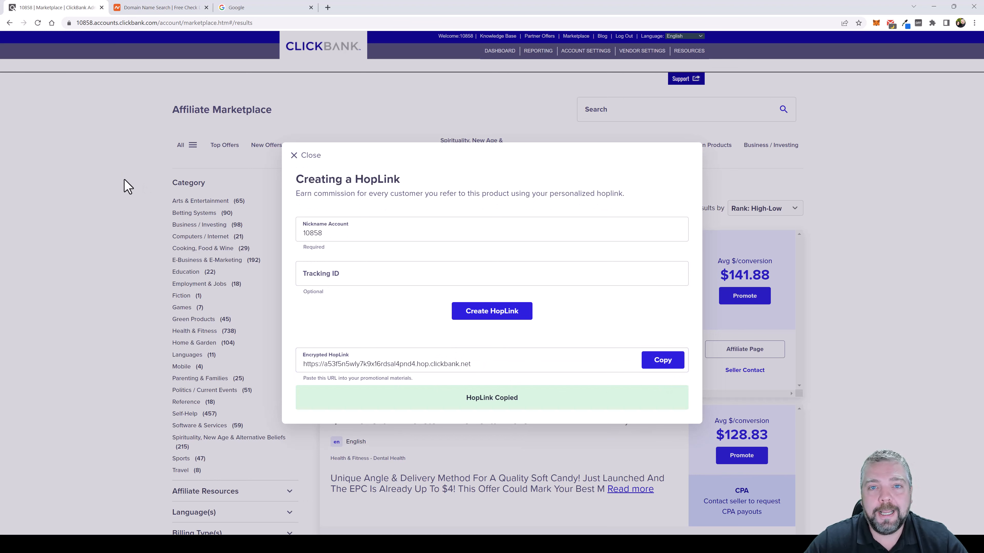
pyautogui.moveTo(103, 182)
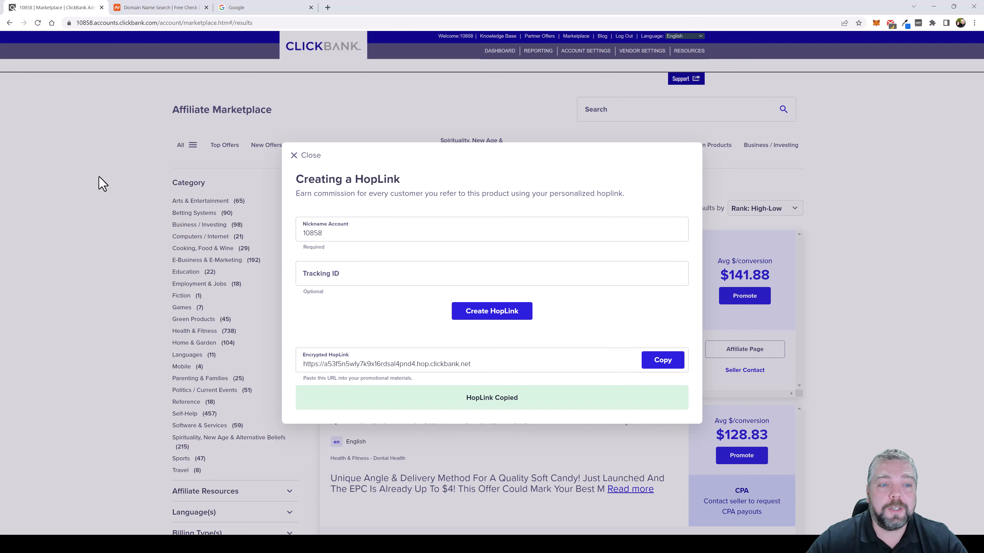
# Step: Close the Creating a HopLink dialog to return to the Top Offers list
pyautogui.click(305, 155)
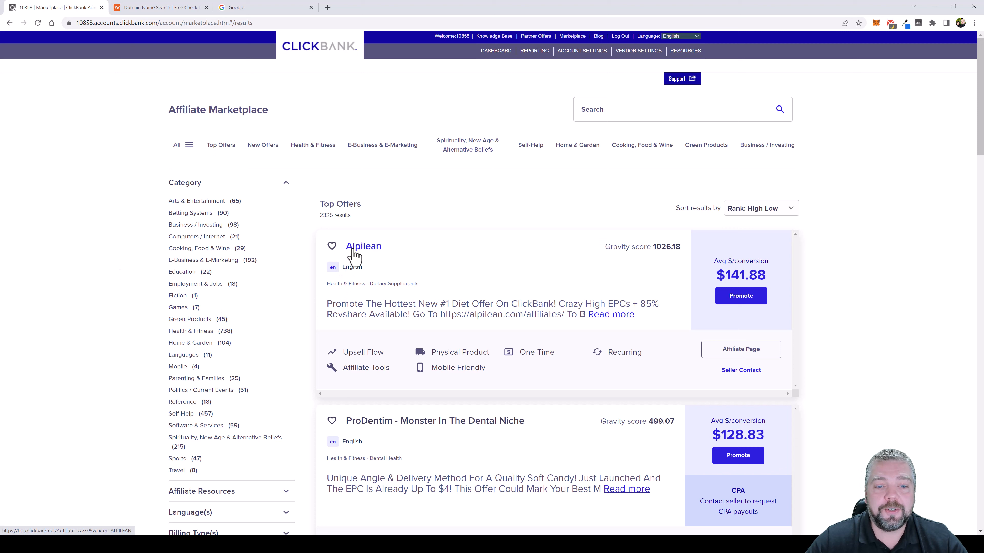
pyautogui.moveTo(773, 260)
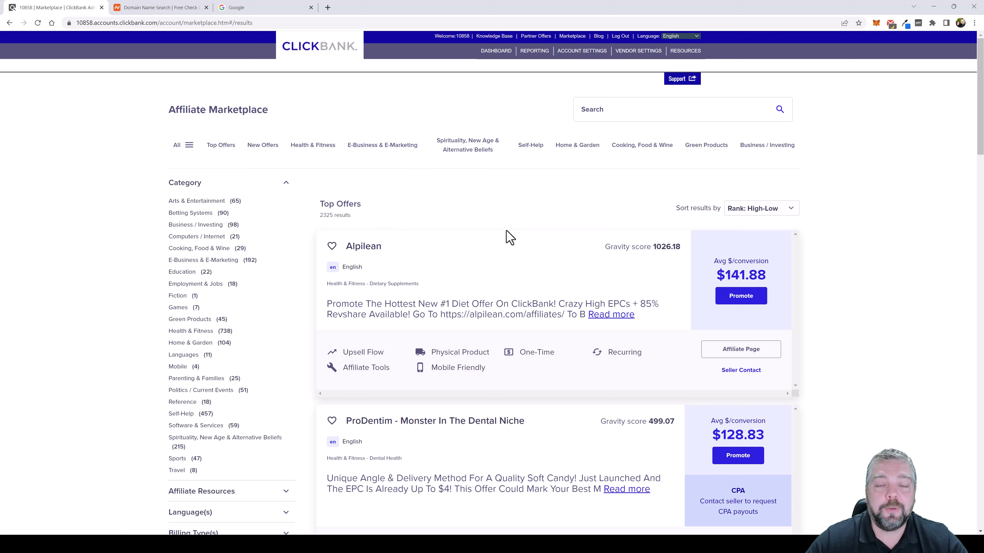
pyautogui.moveTo(487, 223)
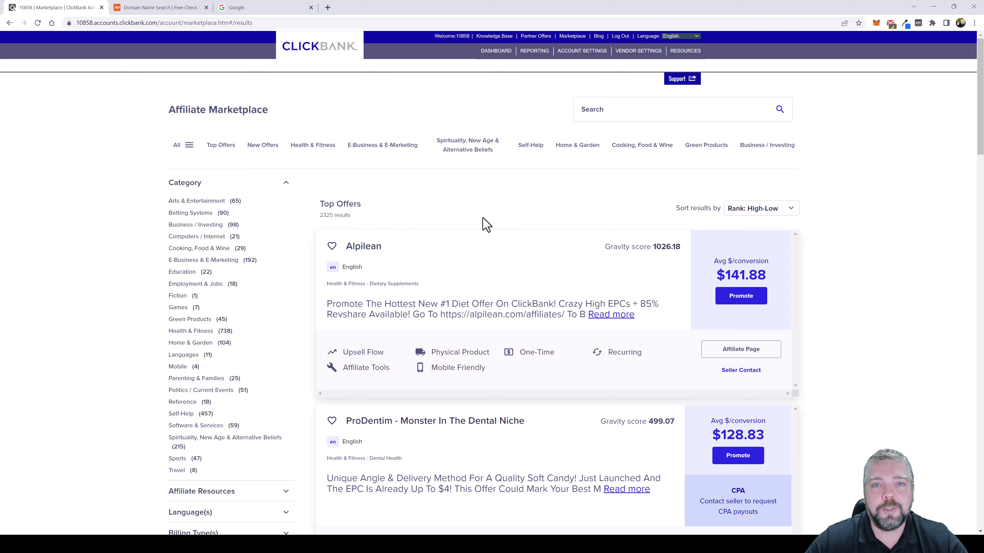
pyautogui.moveTo(492, 232)
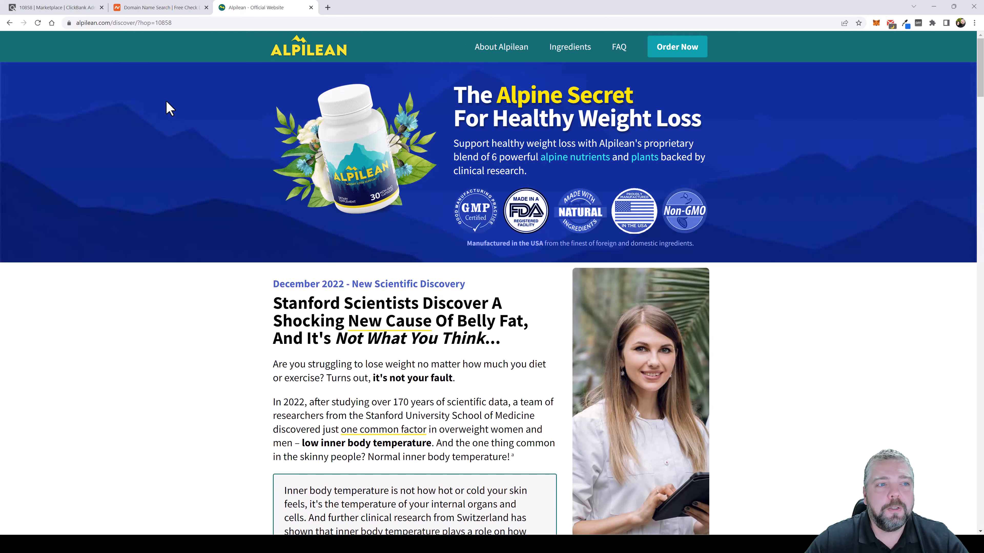
pyautogui.moveTo(107, 36)
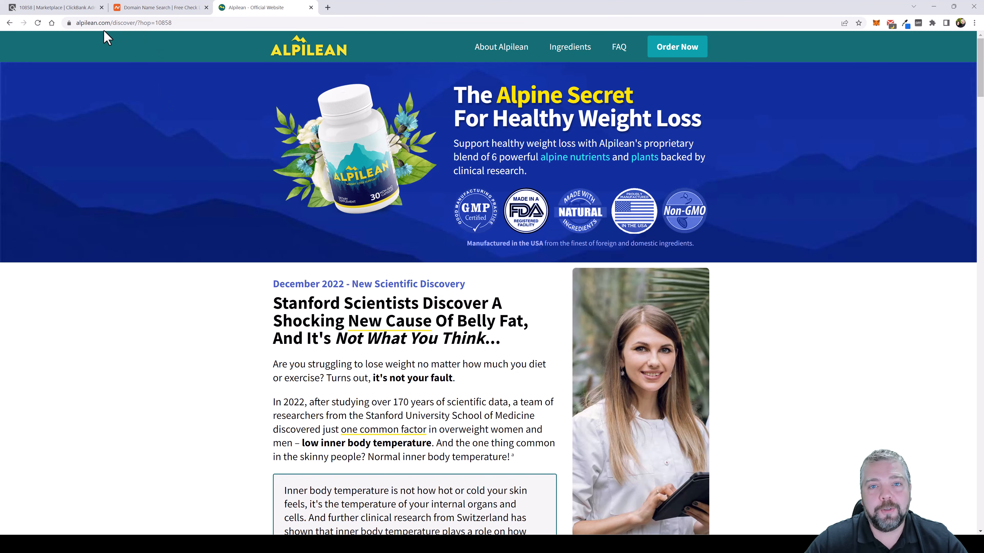
# Step: Inspect the Alpilean sales page address carrying the affiliate hop parameter
pyautogui.click(163, 22)
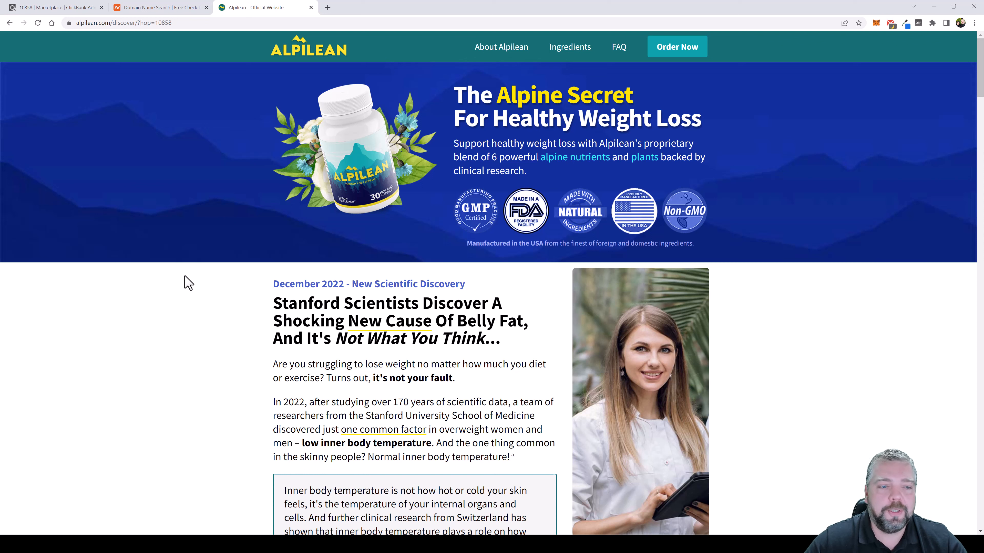
pyautogui.moveTo(198, 289)
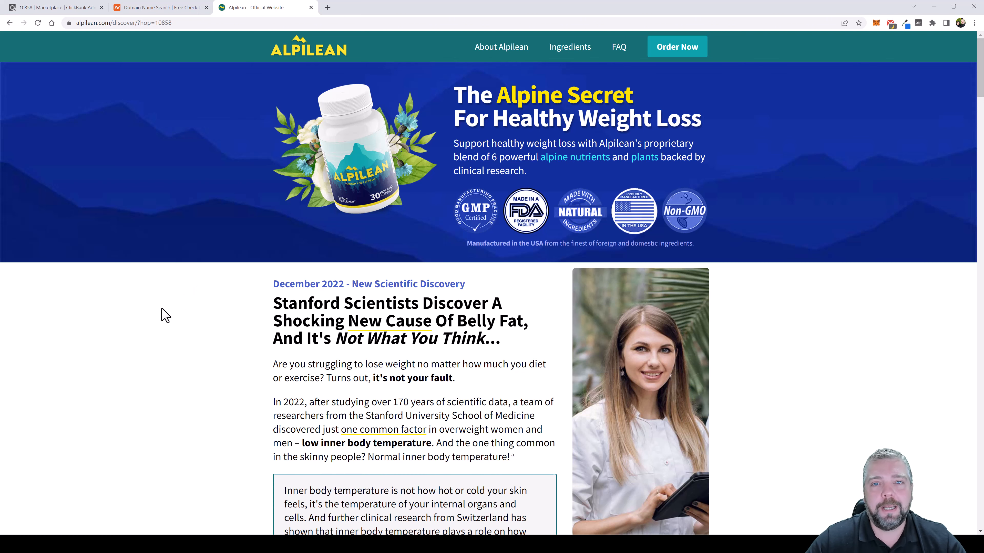
# Step: Back in the ClickBank marketplace, open the GlucoTrust offer's sales page
pyautogui.click(53, 6)
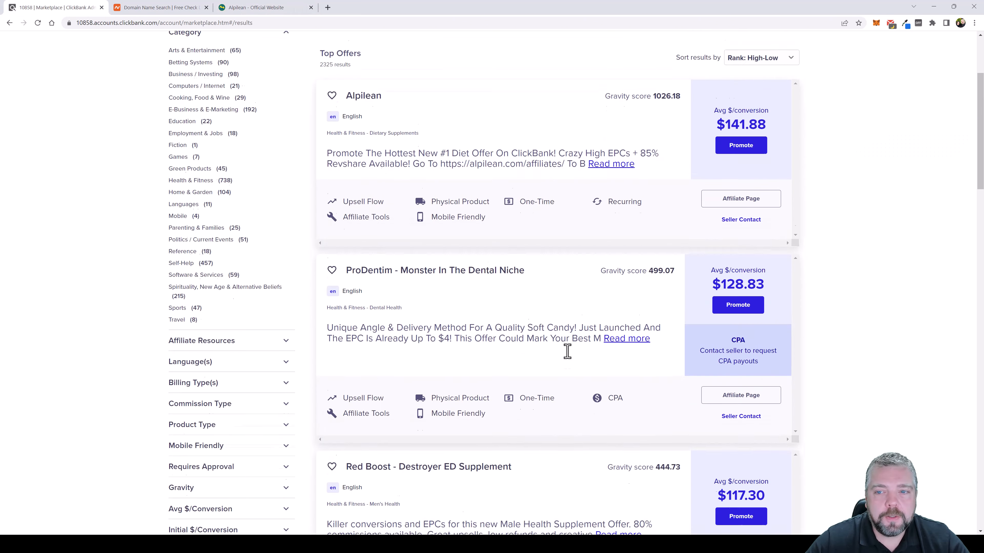
pyautogui.scroll(-3)
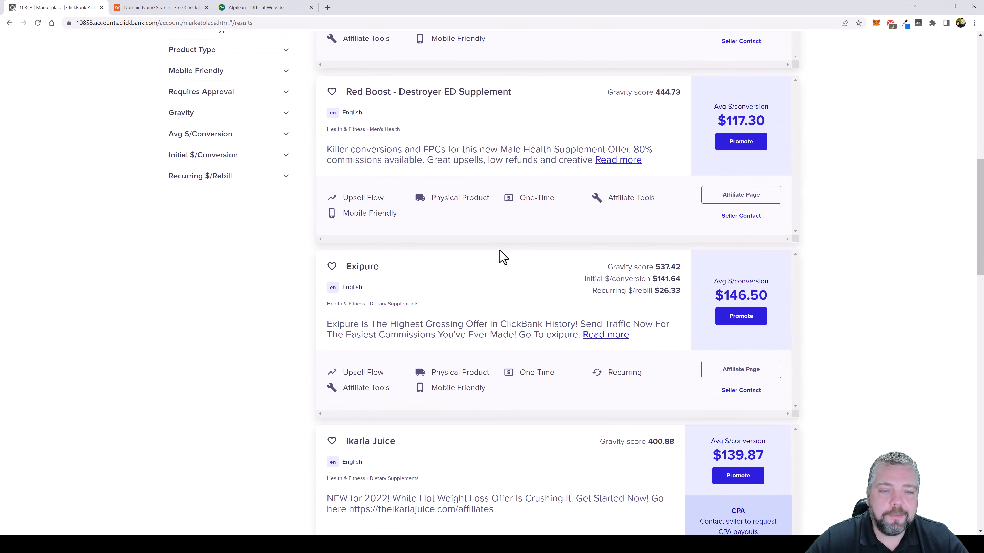
pyautogui.scroll(-3)
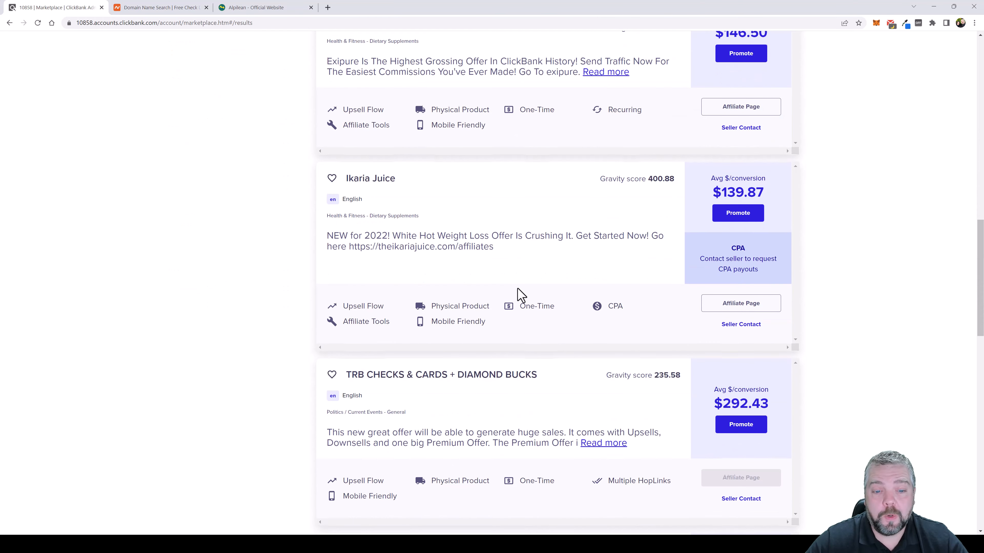
pyautogui.scroll(-3)
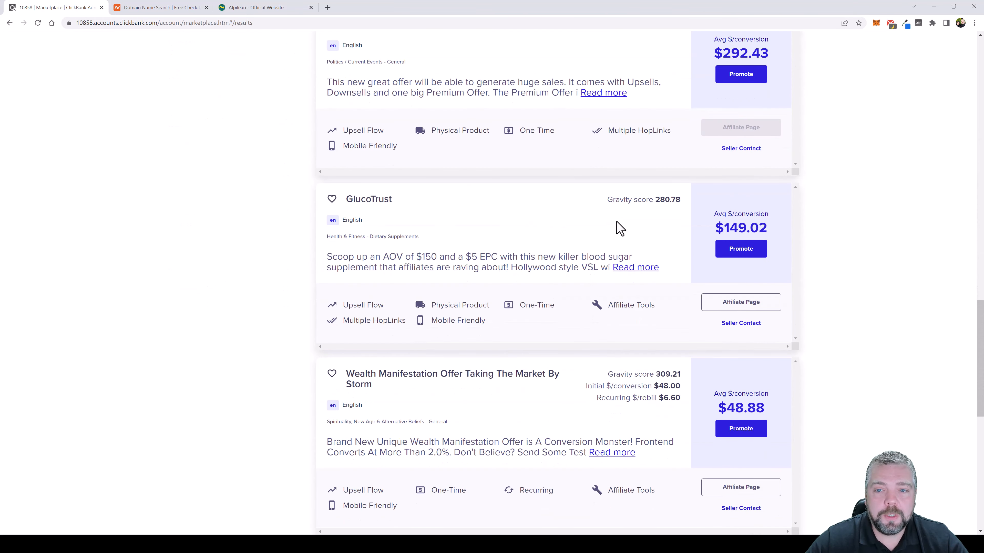
pyautogui.moveTo(369, 199)
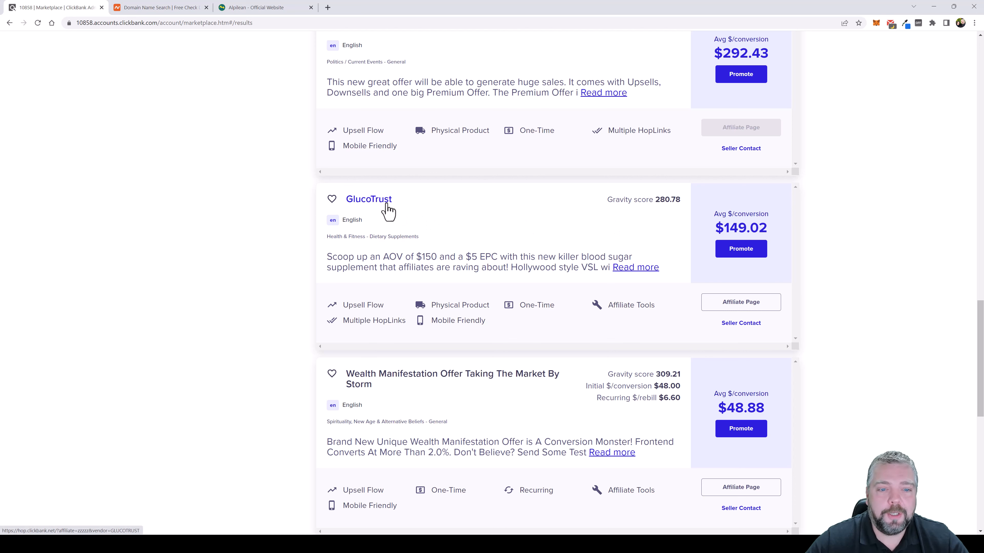
pyautogui.click(369, 198)
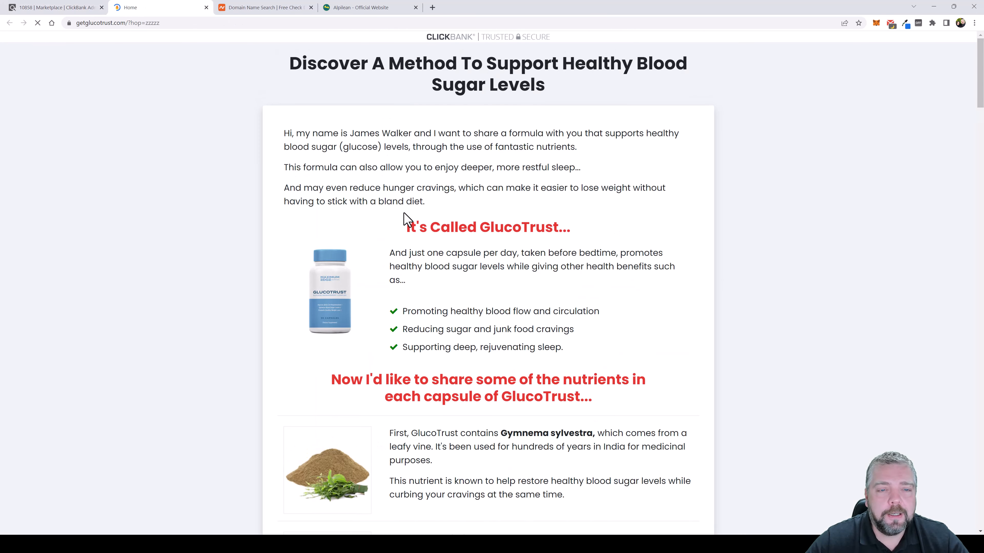
# Step: Scroll through the GlucoTrust sales page pitch and pricing, then back up
pyautogui.scroll(-3)
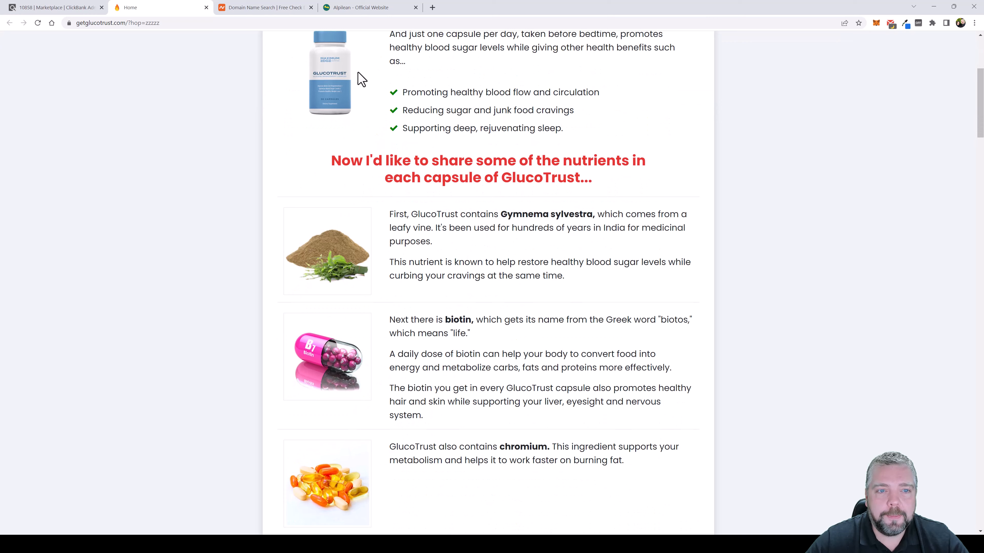
pyautogui.scroll(-3)
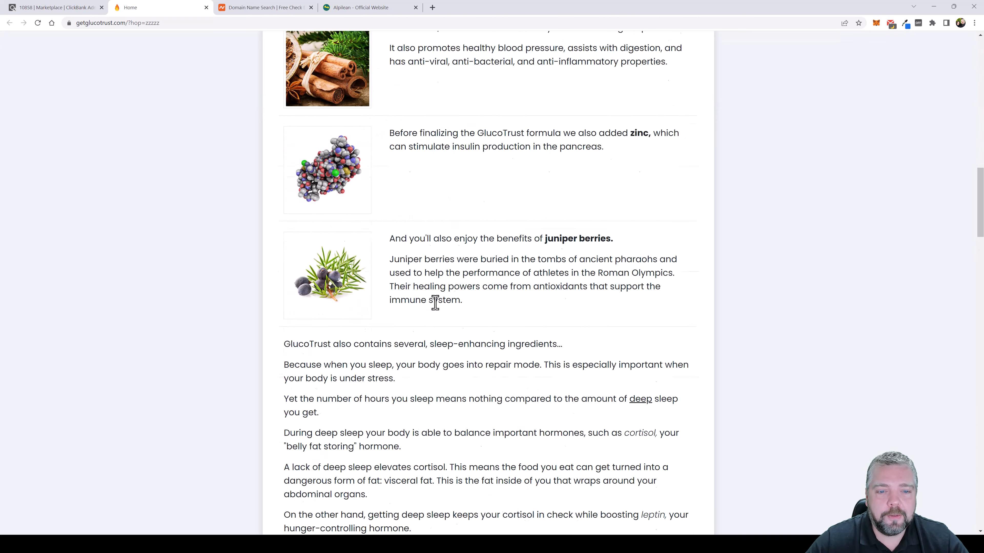
pyautogui.scroll(-3)
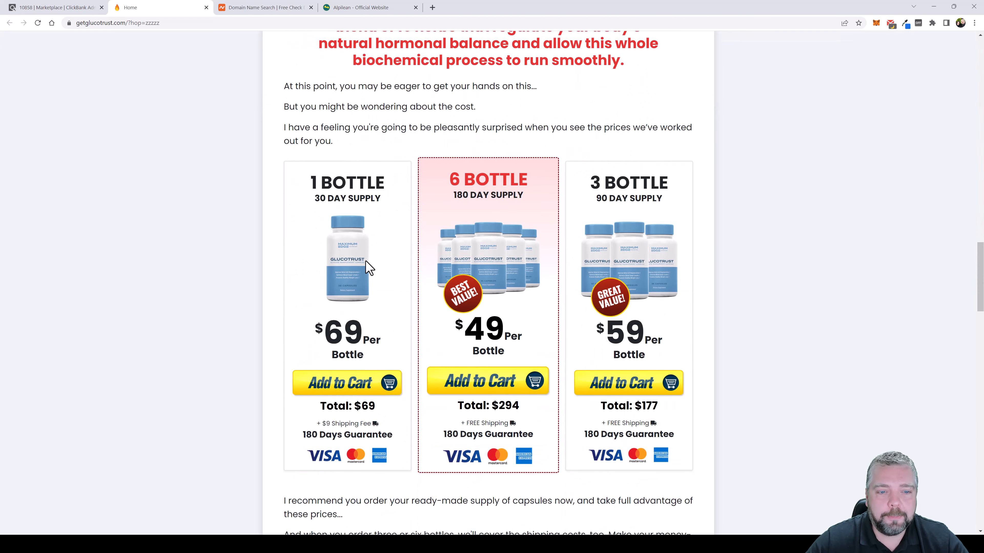
pyautogui.scroll(-3)
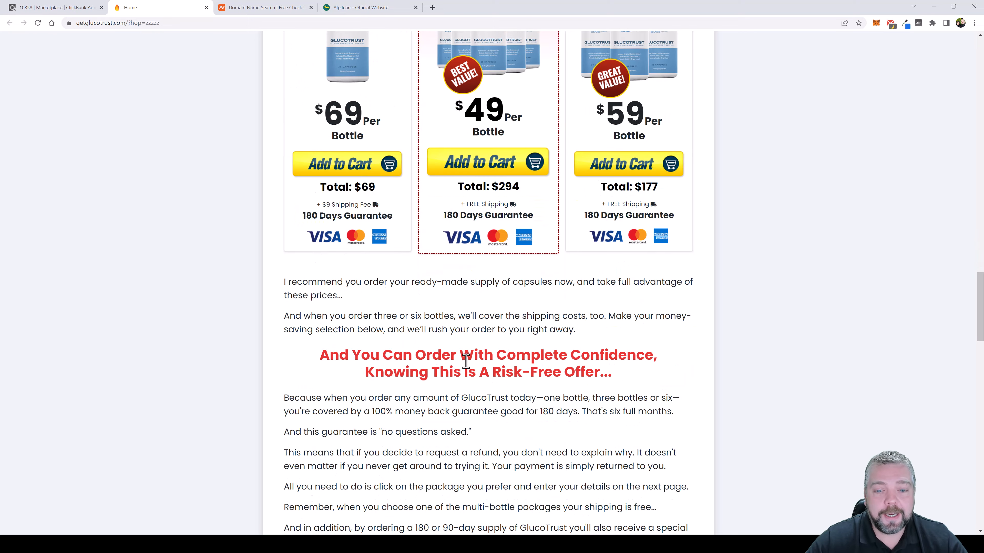
pyautogui.scroll(3)
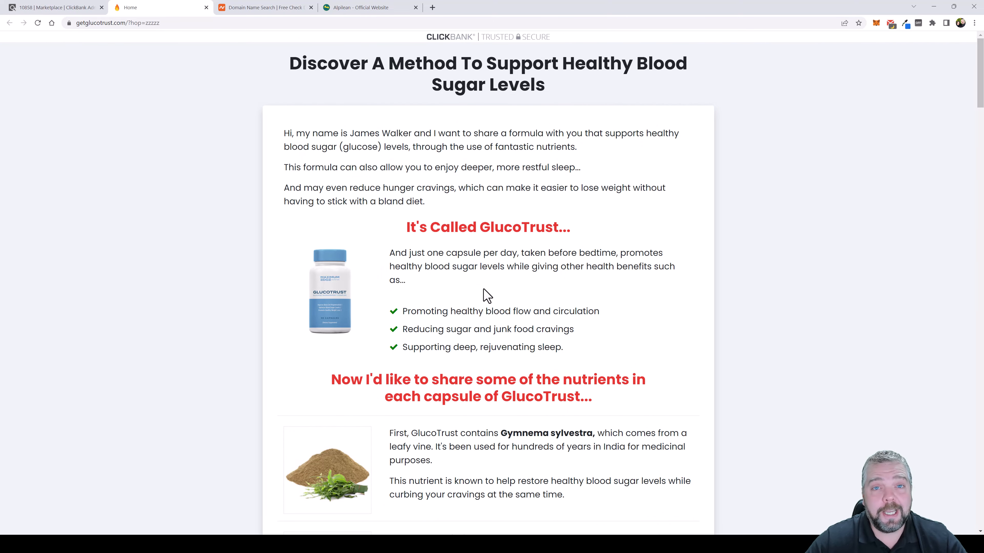
pyautogui.moveTo(474, 227)
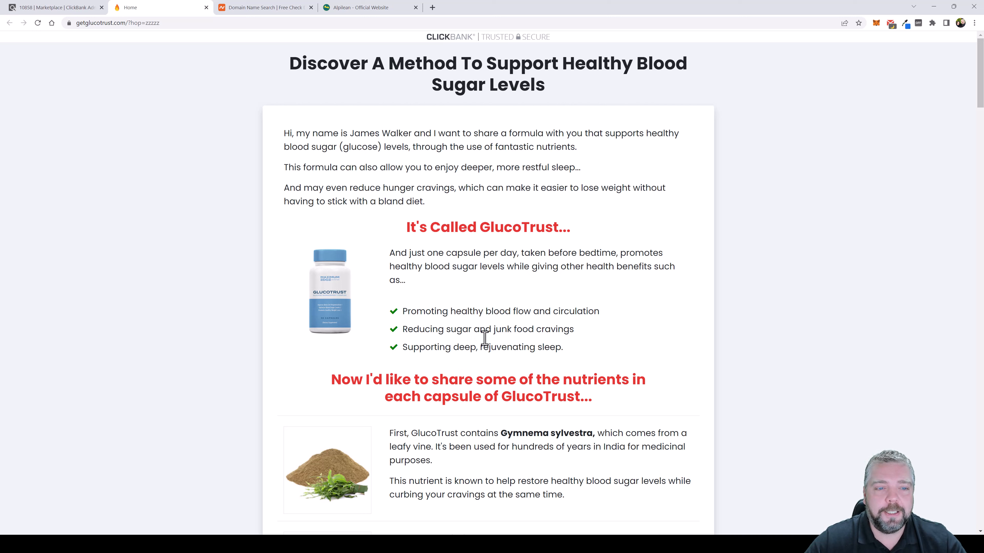
pyautogui.moveTo(265, 68)
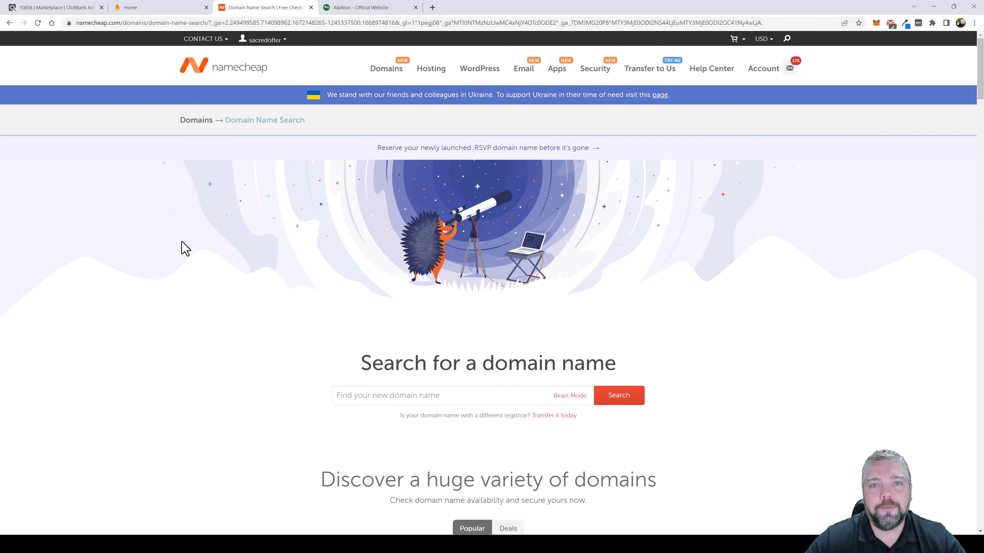
pyautogui.moveTo(422, 283)
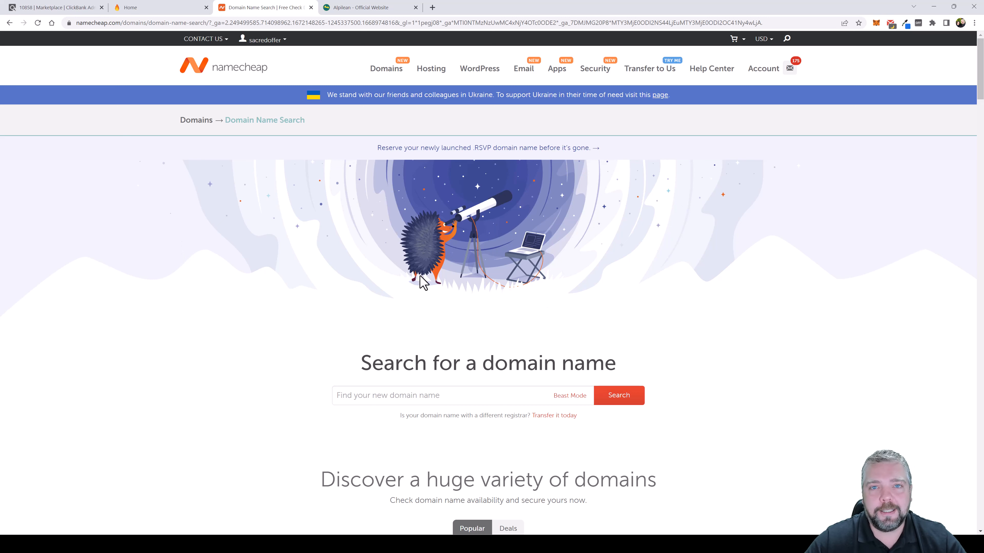
pyautogui.moveTo(300, 238)
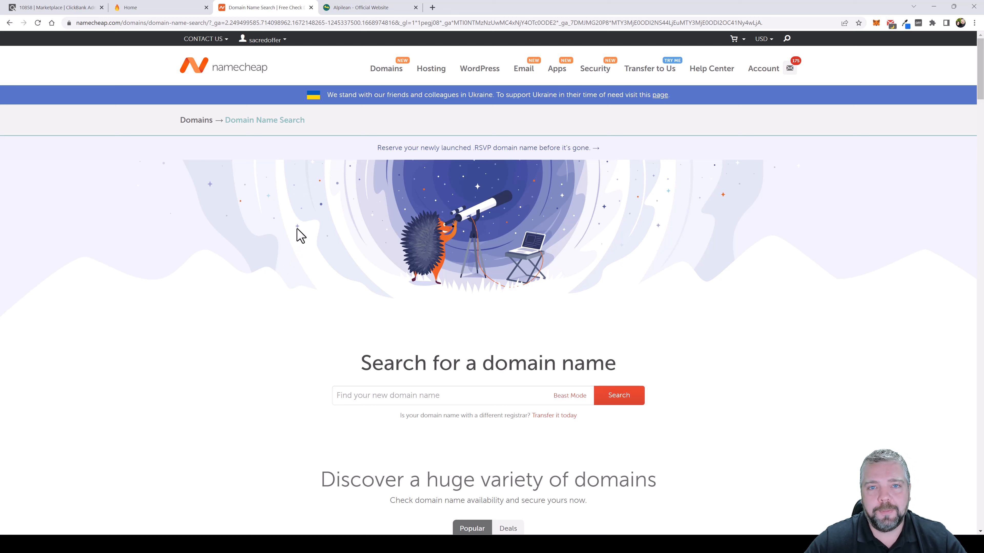
pyautogui.moveTo(263, 249)
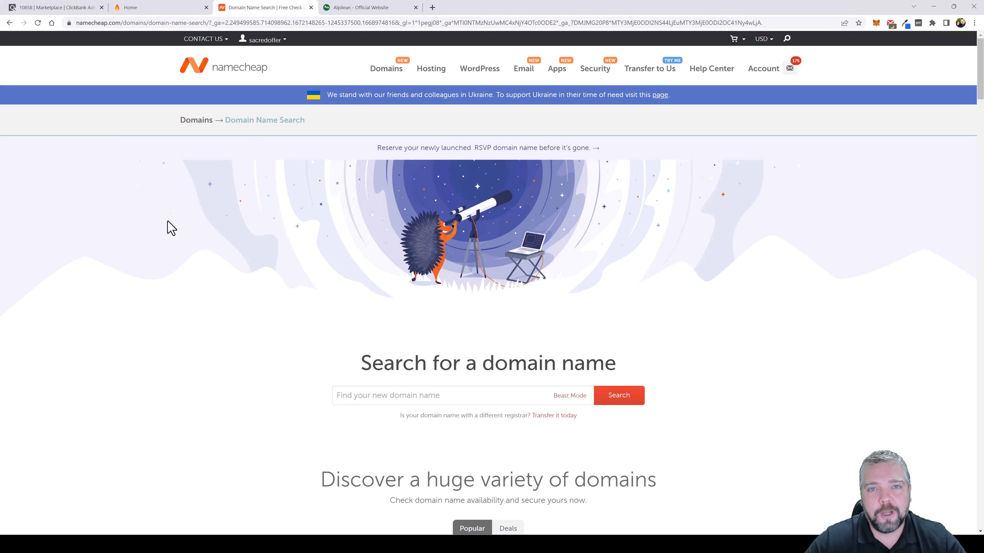
pyautogui.moveTo(244, 353)
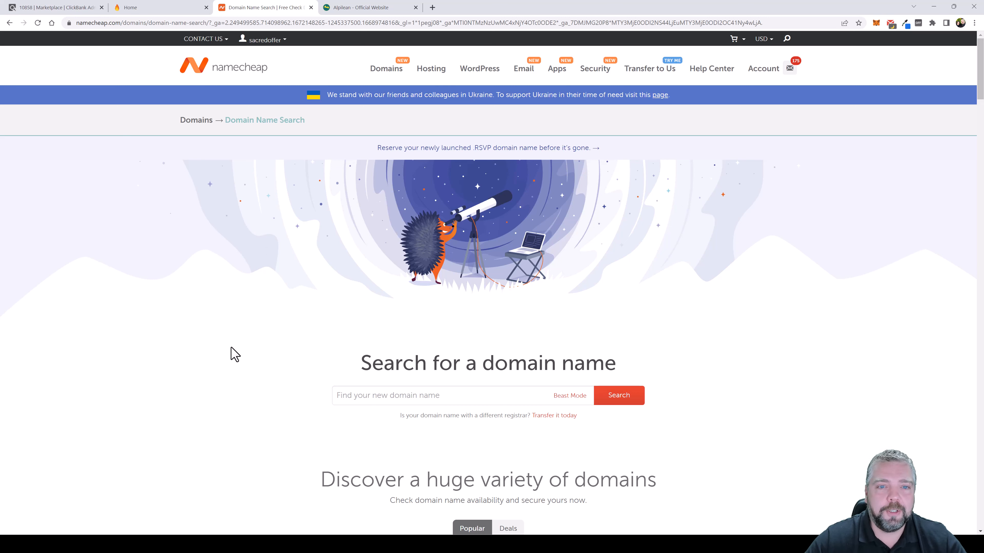
pyautogui.moveTo(245, 264)
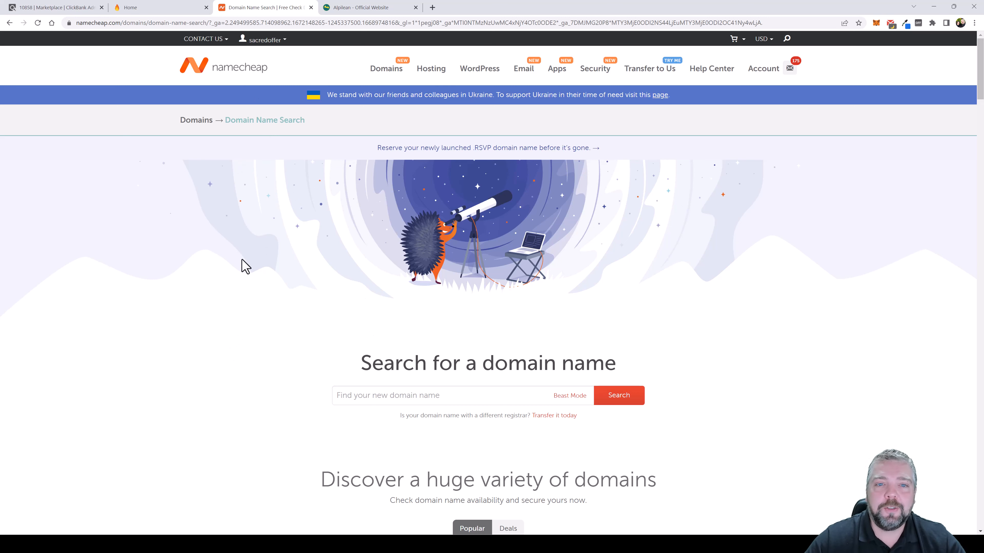
pyautogui.moveTo(296, 315)
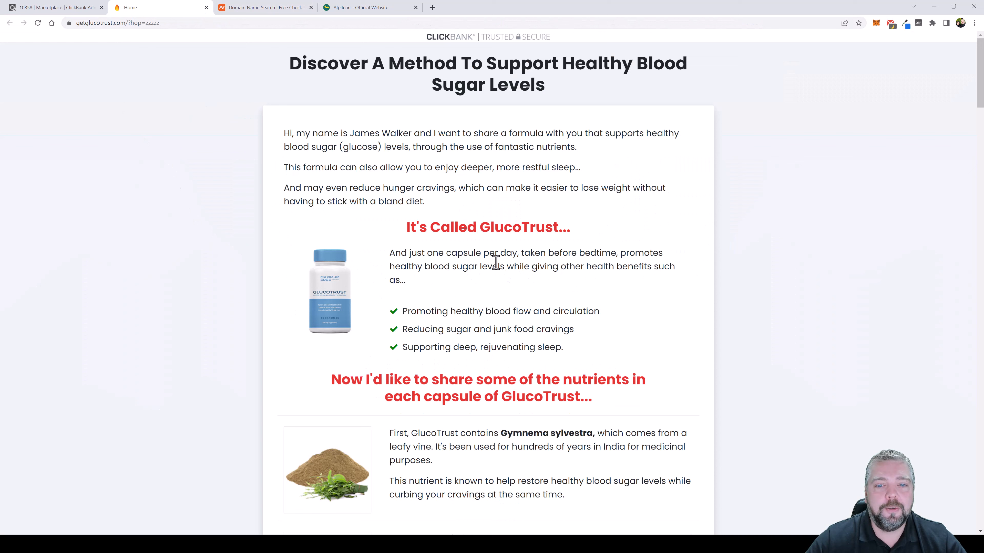
# Step: Search leandomainsearch.com for available domains containing 'gluco'
pyautogui.doubleClick(498, 227)
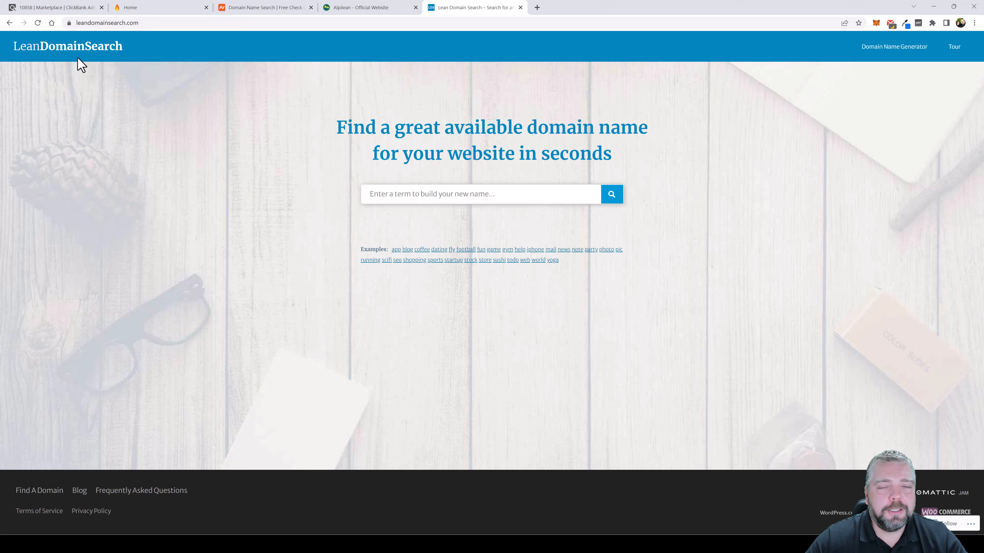
pyautogui.moveTo(382, 216)
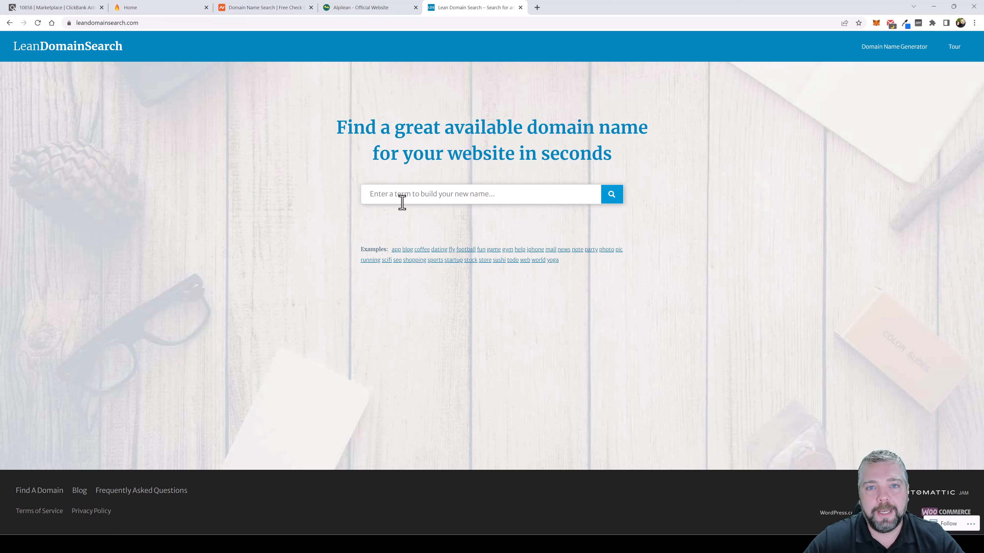
pyautogui.write('g')
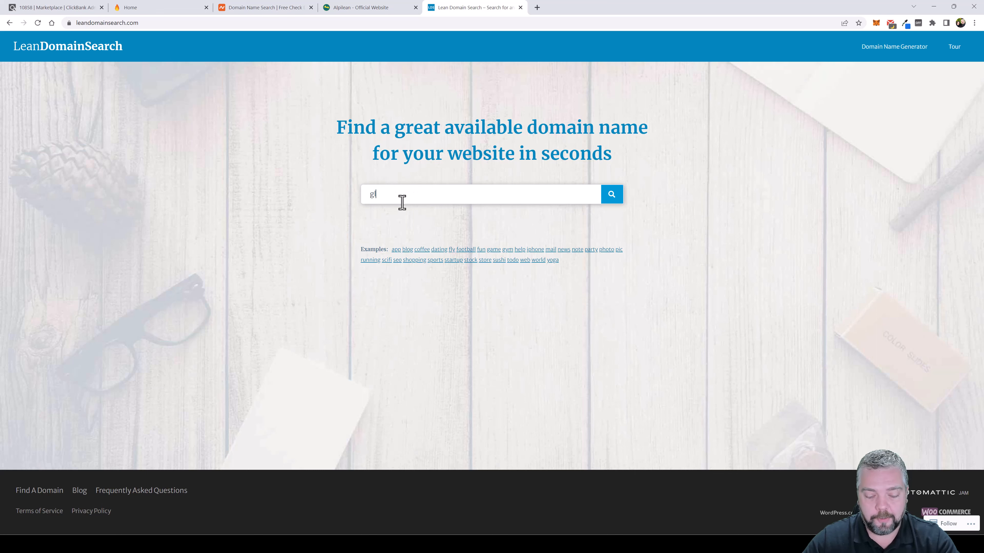
pyautogui.write('luco')
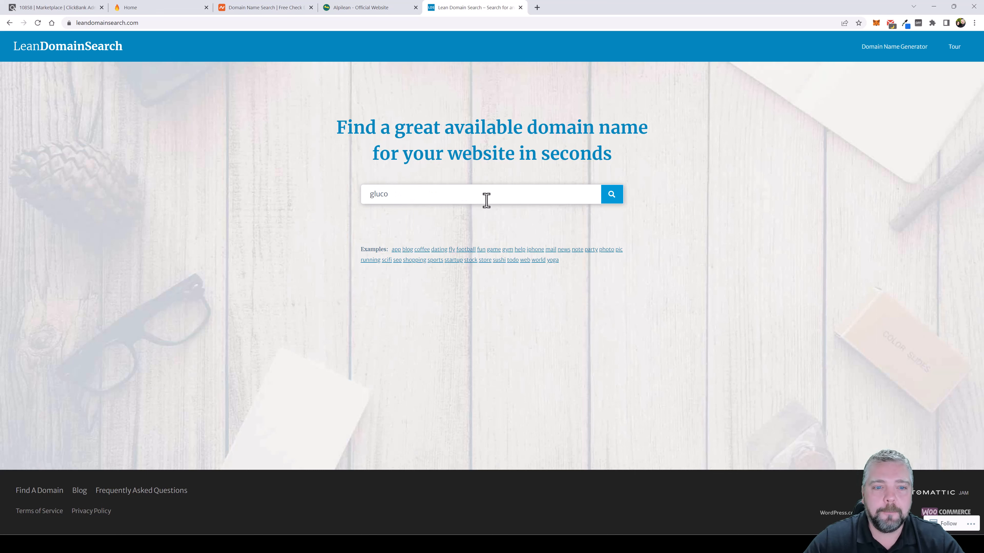
pyautogui.click(611, 194)
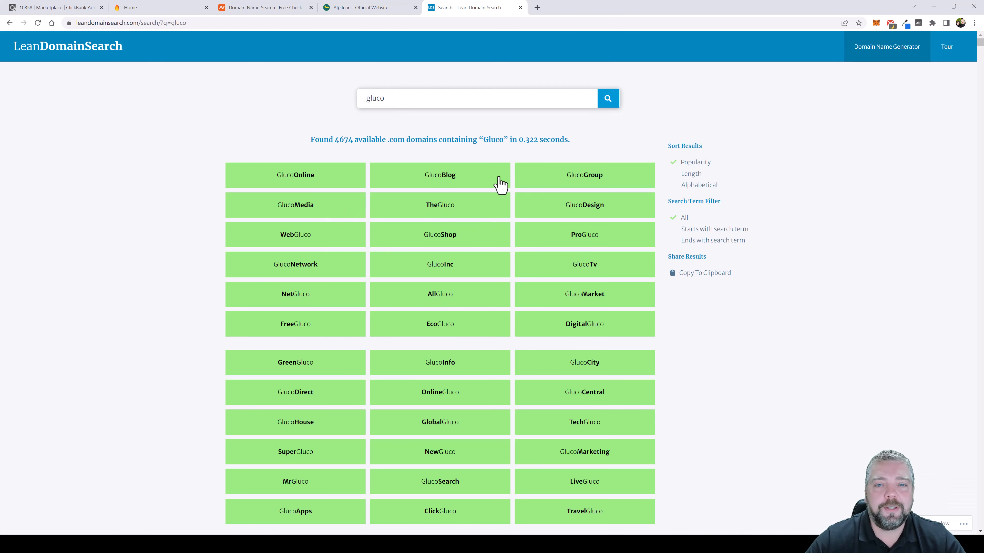
# Step: Confirm MaxGluco.com is available, copy its name and return to Namecheap's domain search
pyautogui.doubleClick(344, 140)
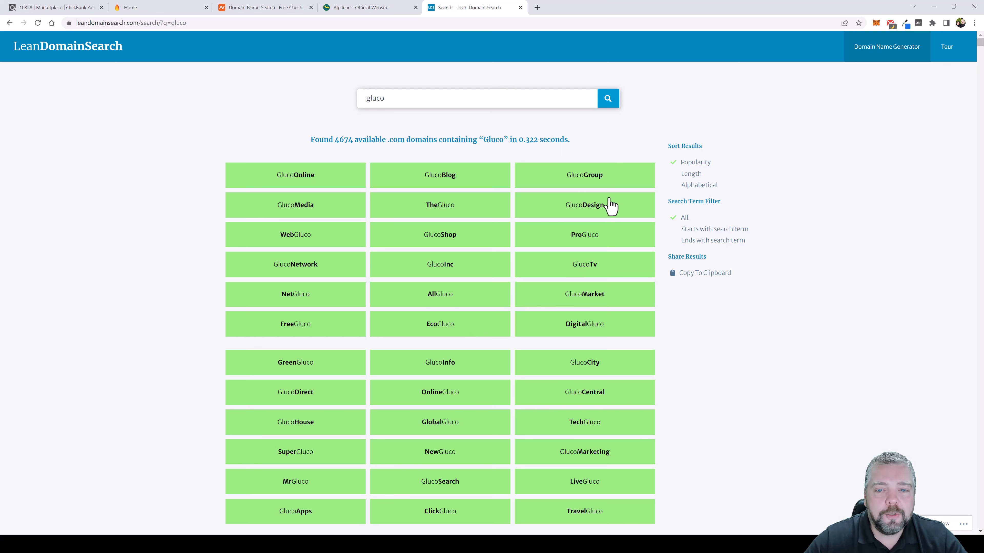
pyautogui.scroll(-3)
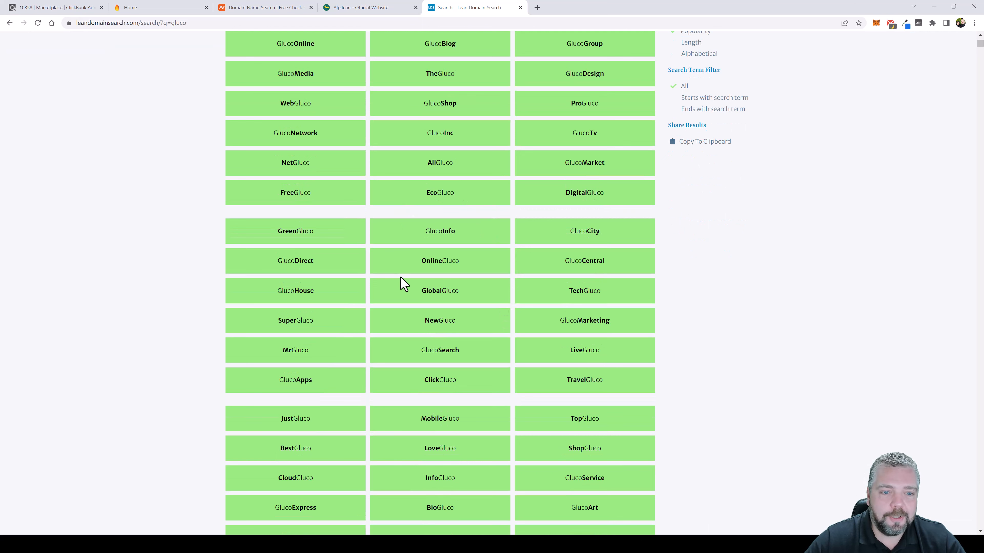
pyautogui.moveTo(295, 265)
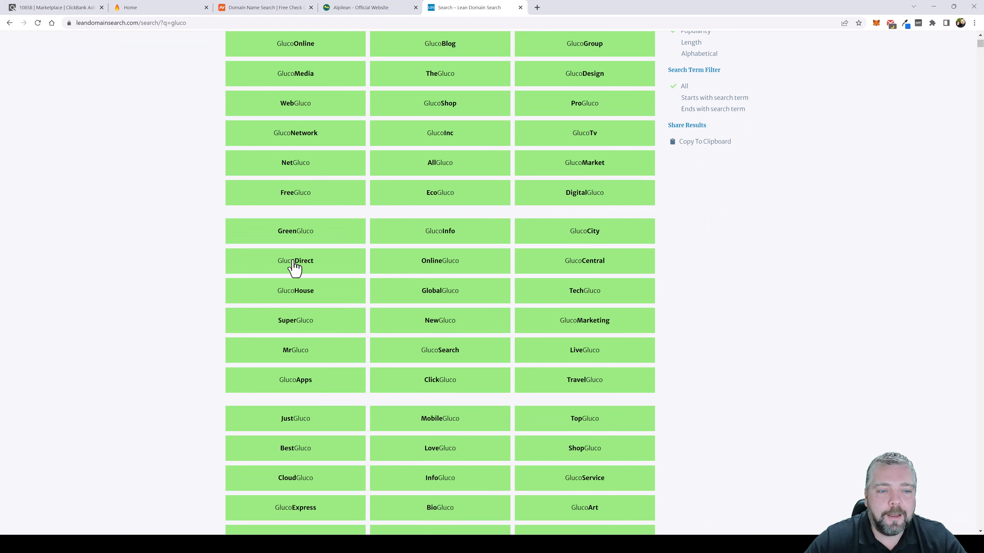
pyautogui.moveTo(304, 272)
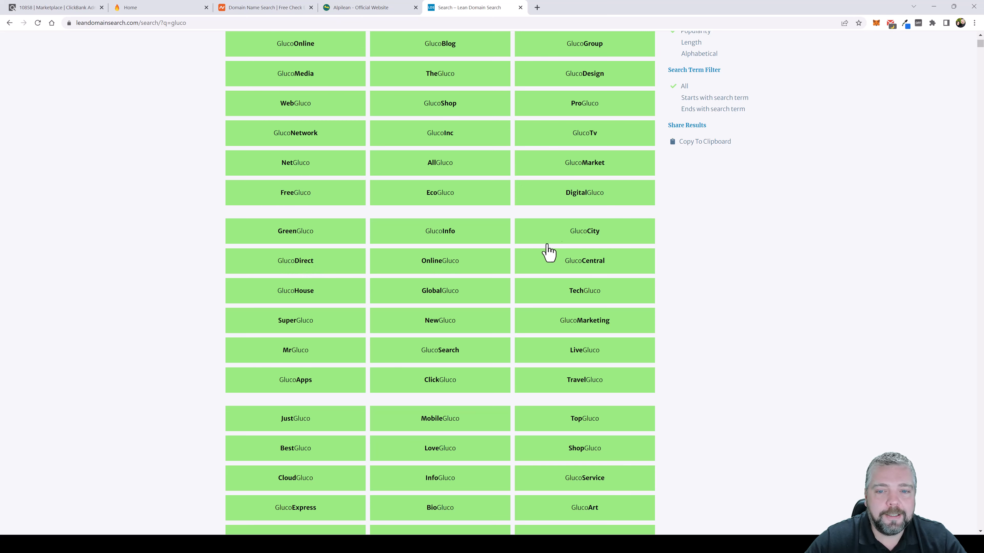
pyautogui.scroll(-3)
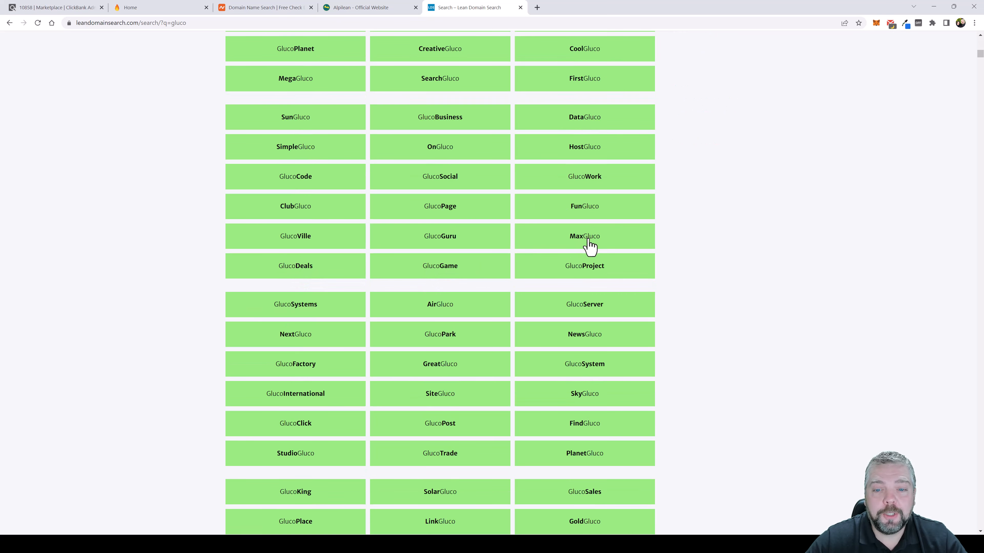
pyautogui.click(584, 235)
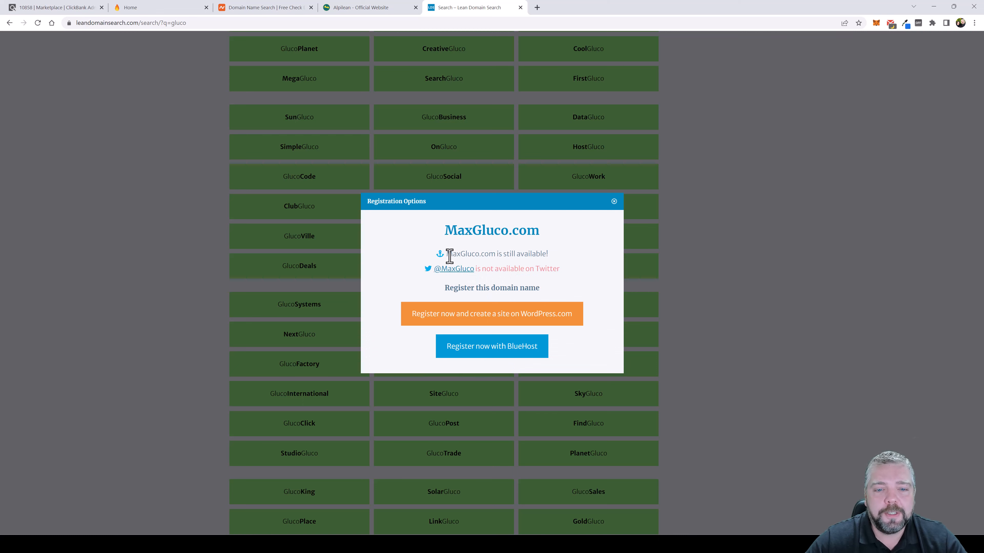
pyautogui.doubleClick(467, 253)
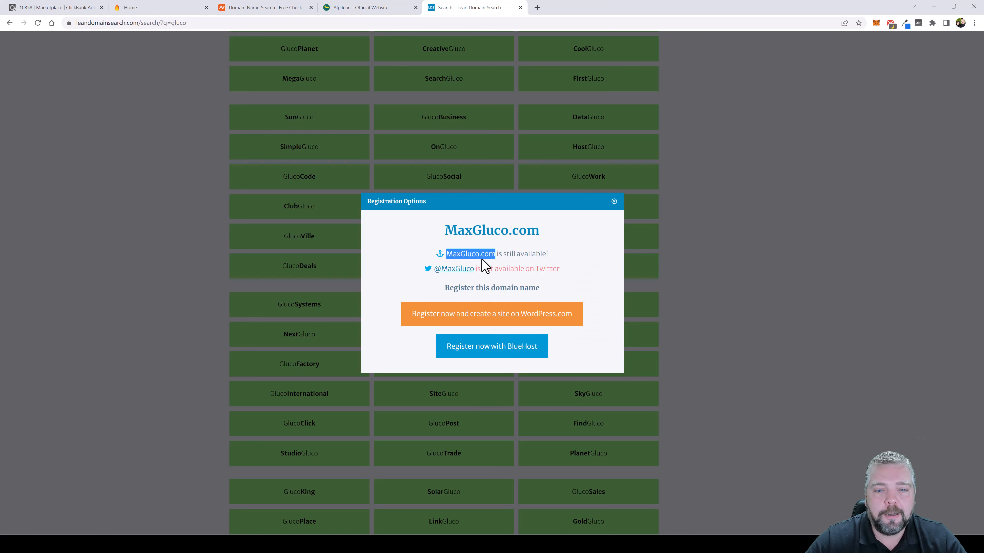
pyautogui.click(614, 201)
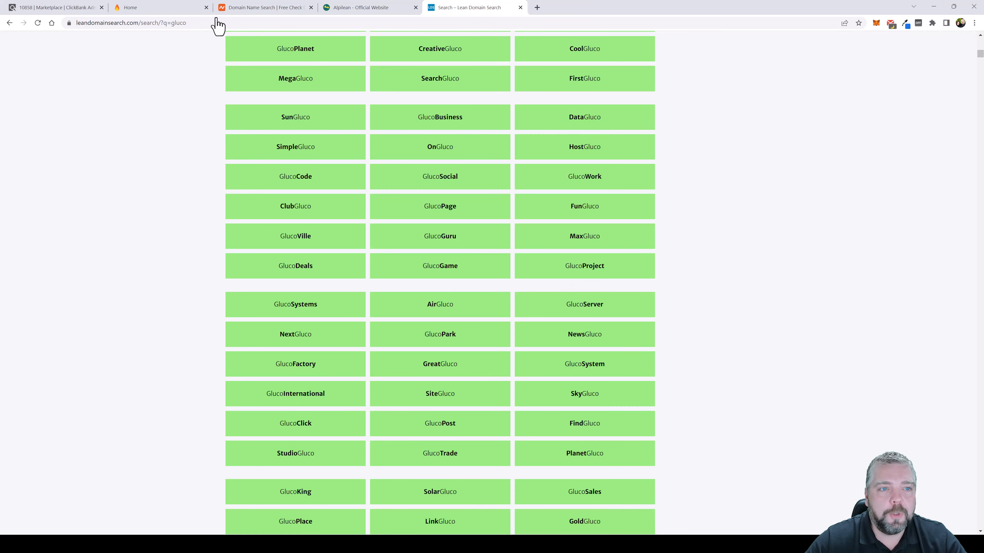
pyautogui.click(264, 7)
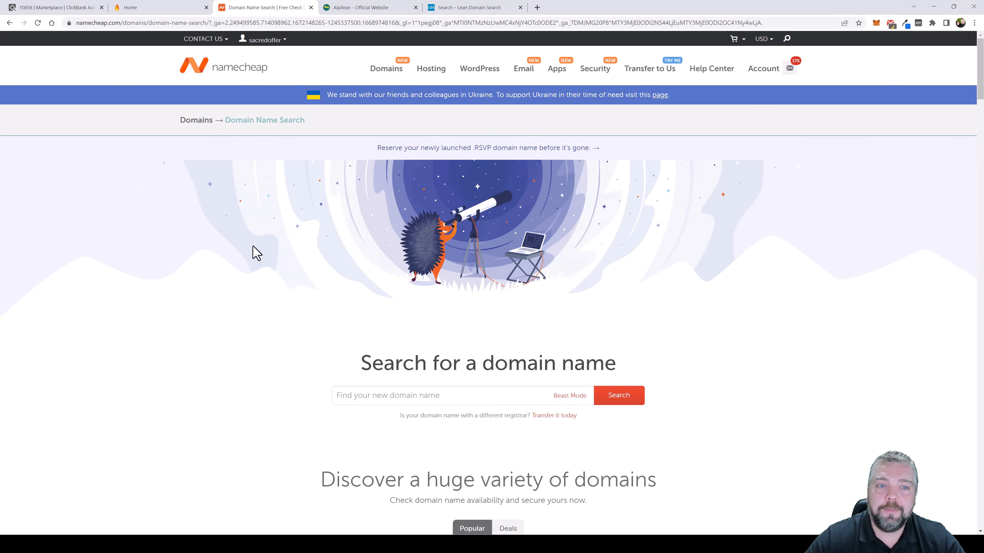
pyautogui.moveTo(453, 193)
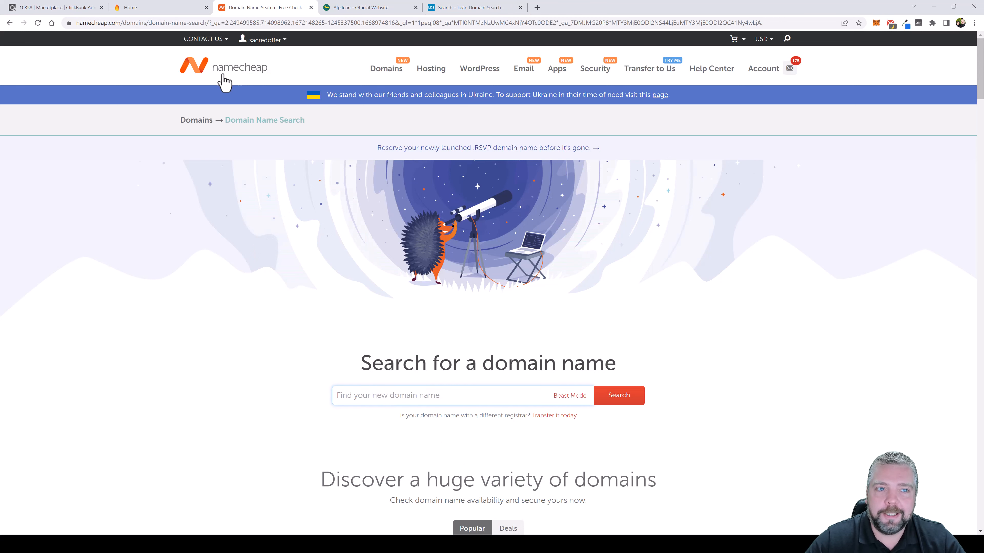
# Step: Search Namecheap for MaxGluco.com, available at $9.58/yr, and add it to the cart
pyautogui.scroll(-3)
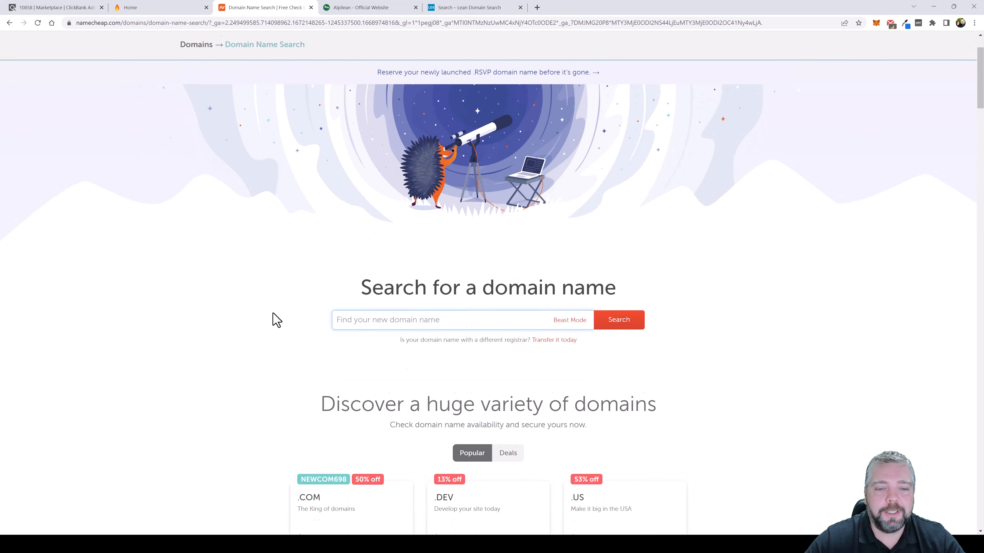
pyautogui.scroll(-3)
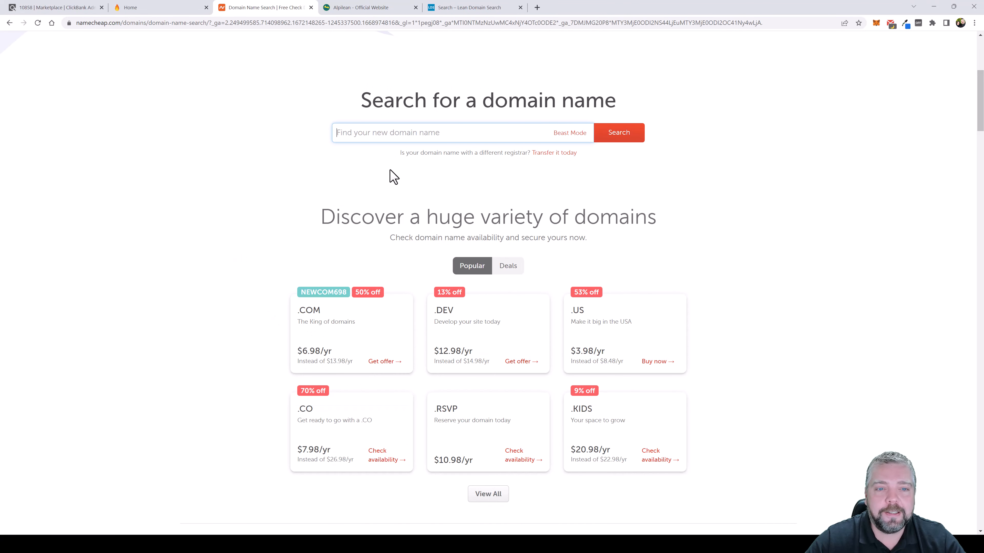
pyautogui.write('MaxGluco.com')
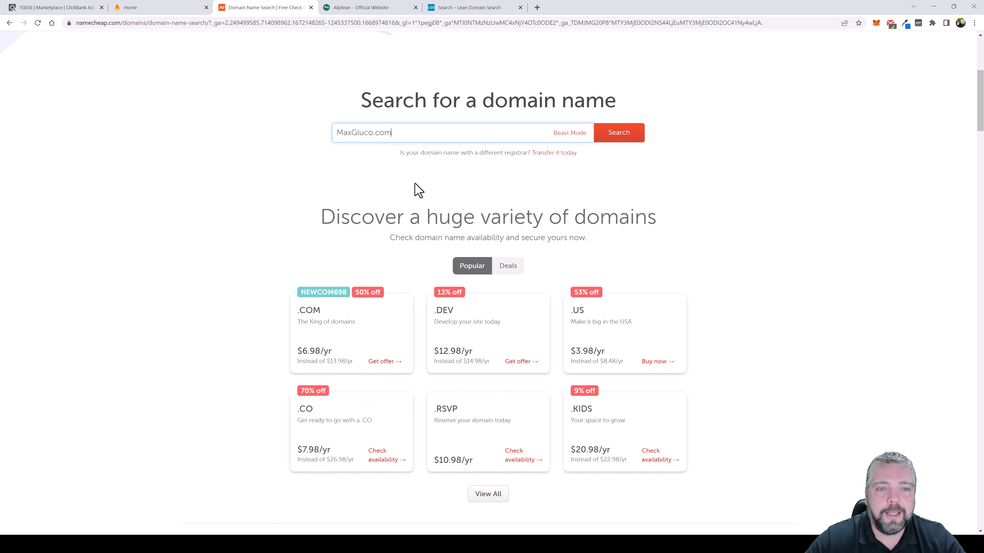
pyautogui.click(618, 133)
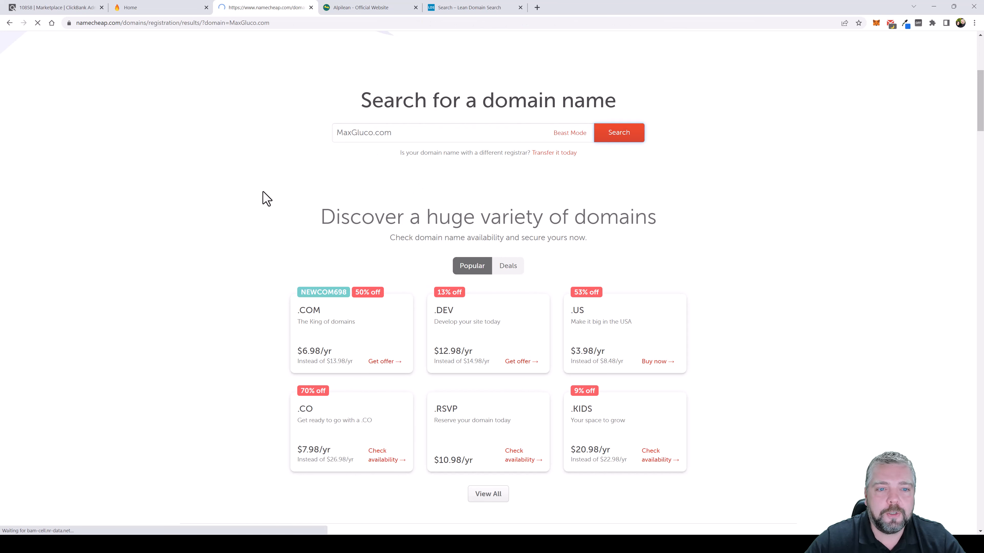
pyautogui.click(618, 133)
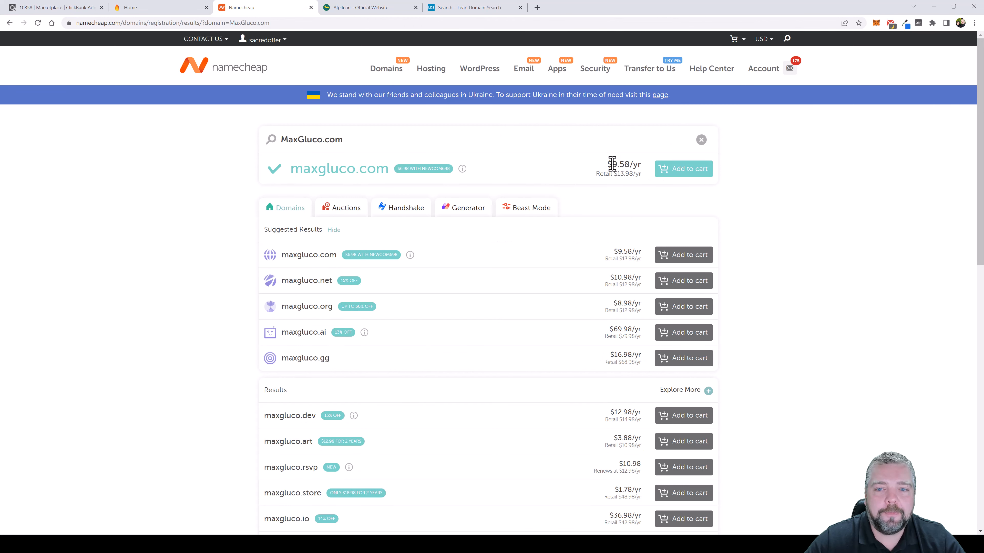
pyautogui.moveTo(584, 173)
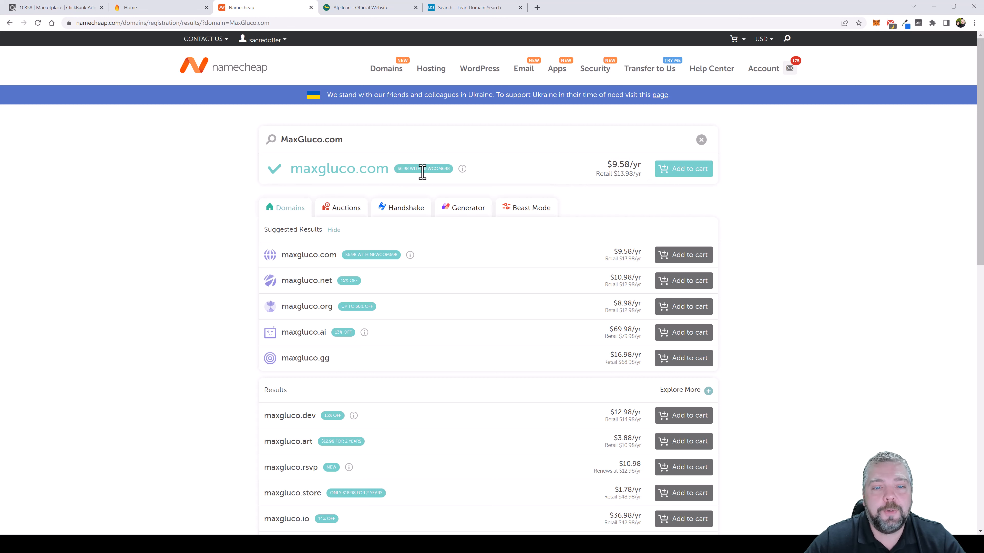
pyautogui.moveTo(462, 168)
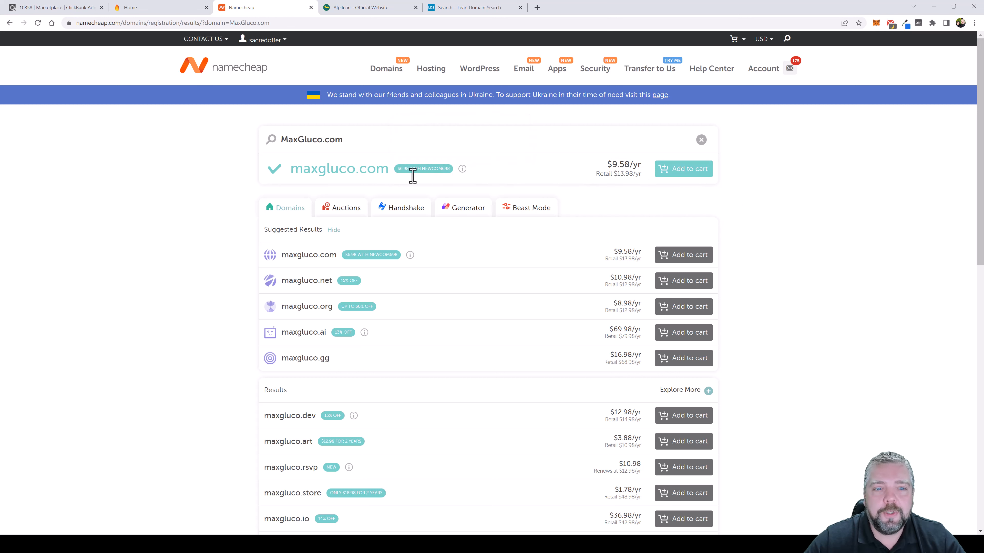
pyautogui.click(682, 169)
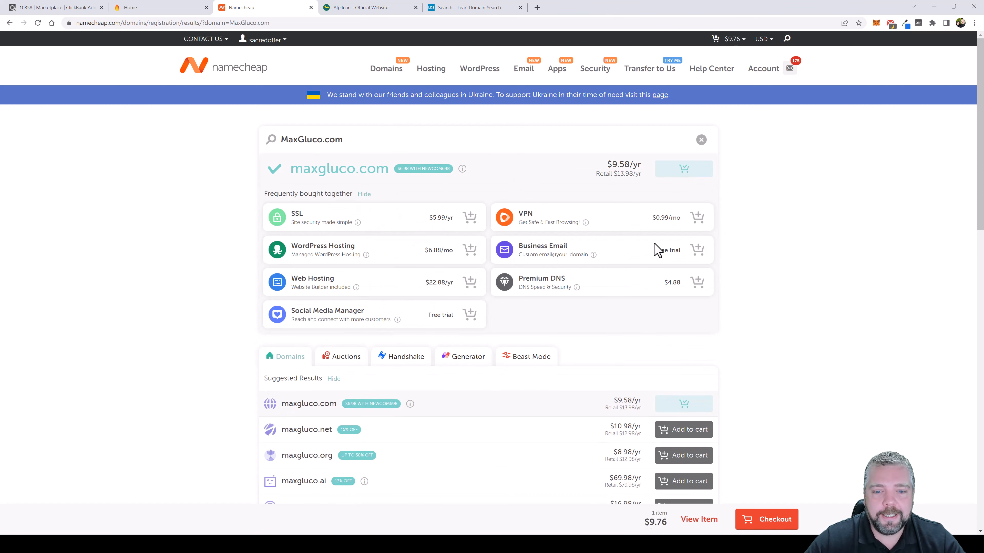
# Step: Confirm and pay the $9.76 maxgluco.com order, then open the domain's management page
pyautogui.scroll(-3)
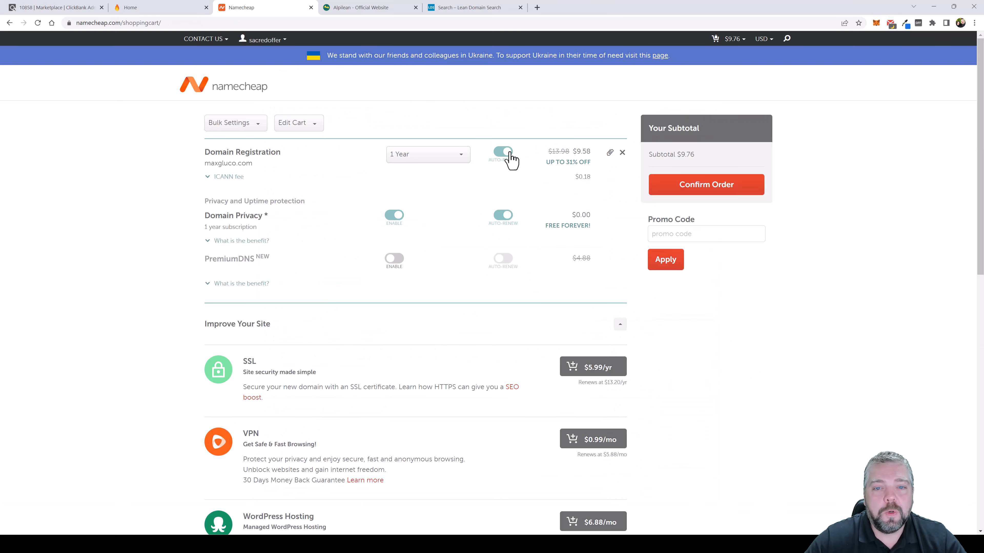
pyautogui.moveTo(508, 159)
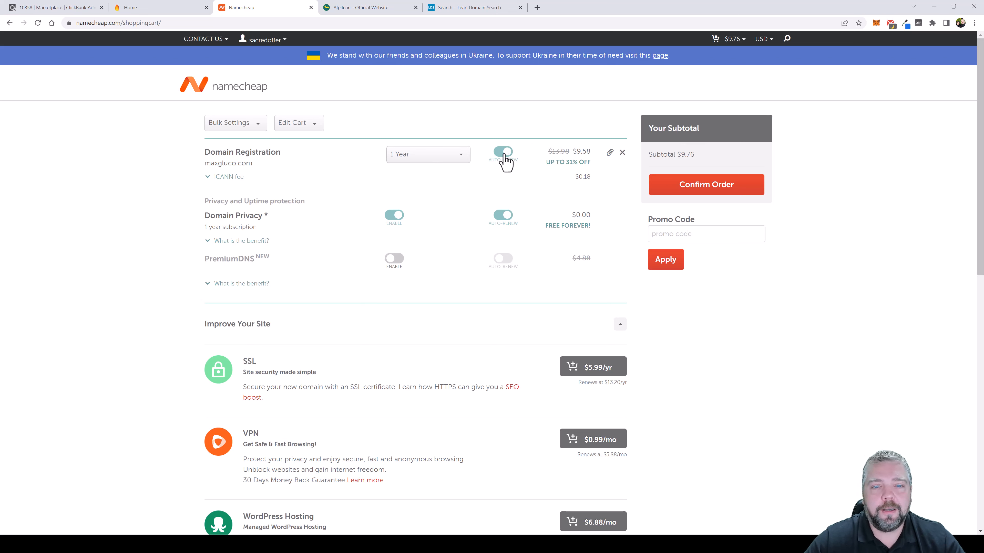
pyautogui.doubleClick(228, 163)
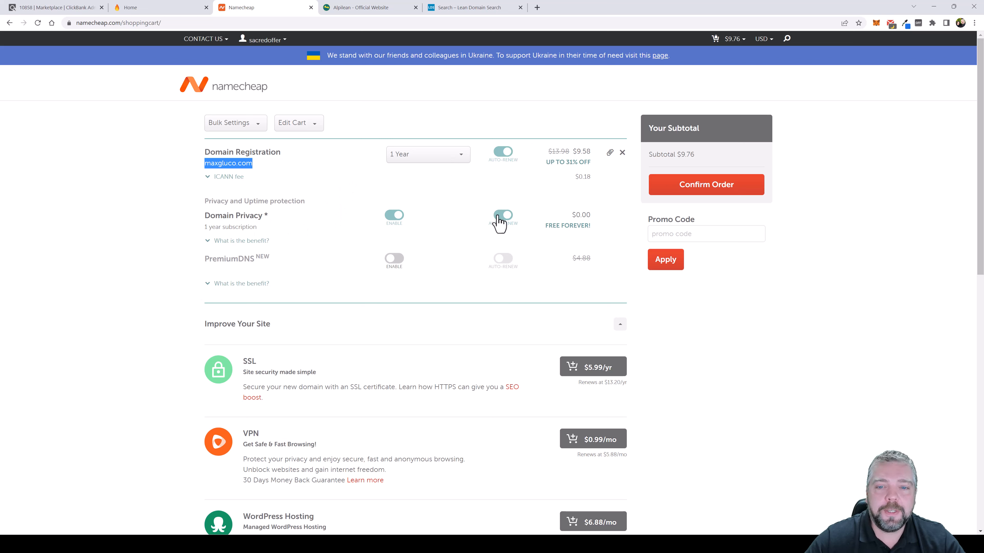
pyautogui.moveTo(400, 224)
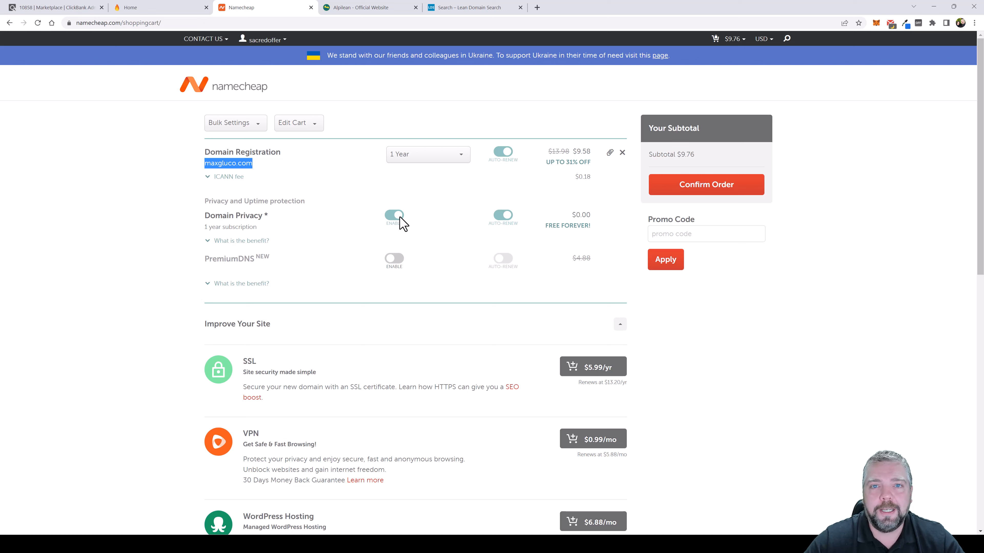
pyautogui.moveTo(636, 281)
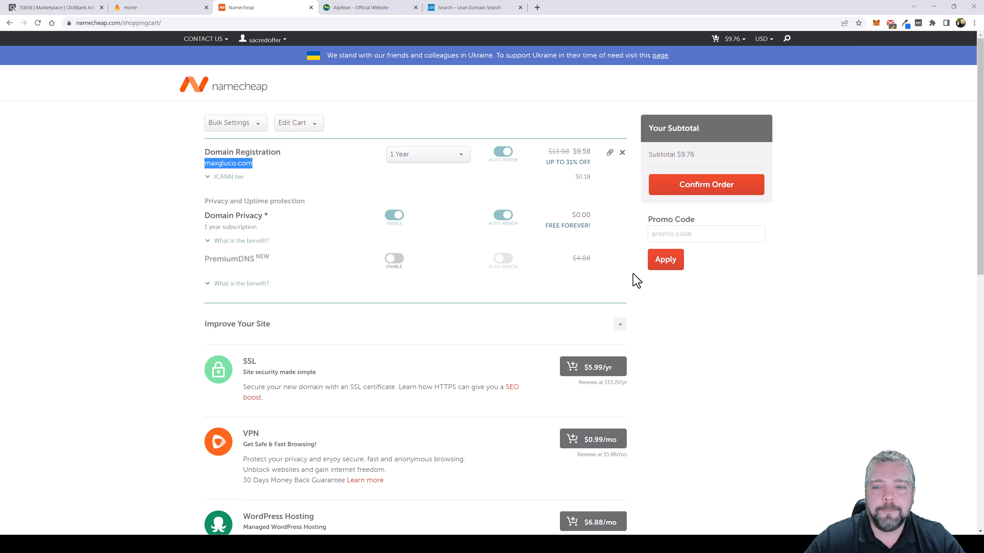
pyautogui.moveTo(705, 185)
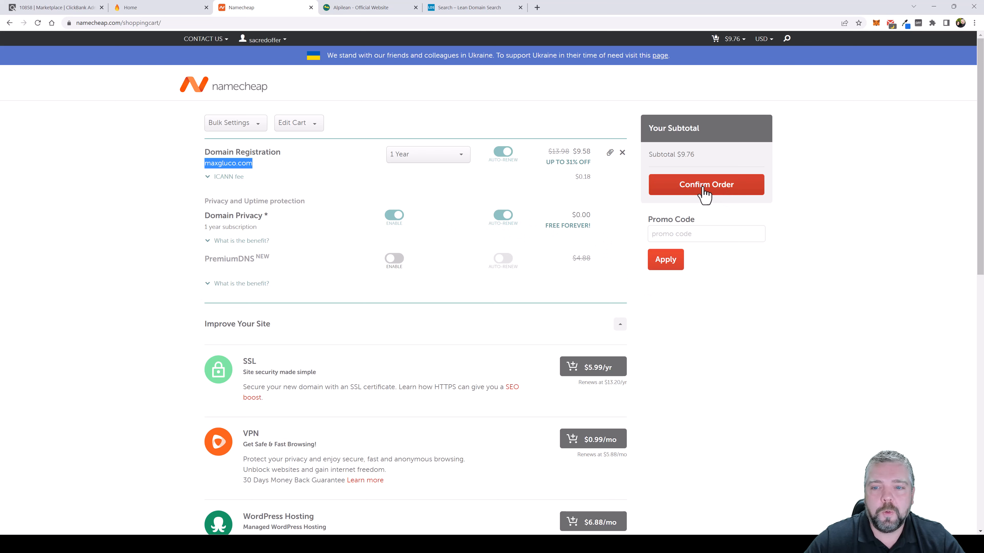
pyautogui.click(705, 184)
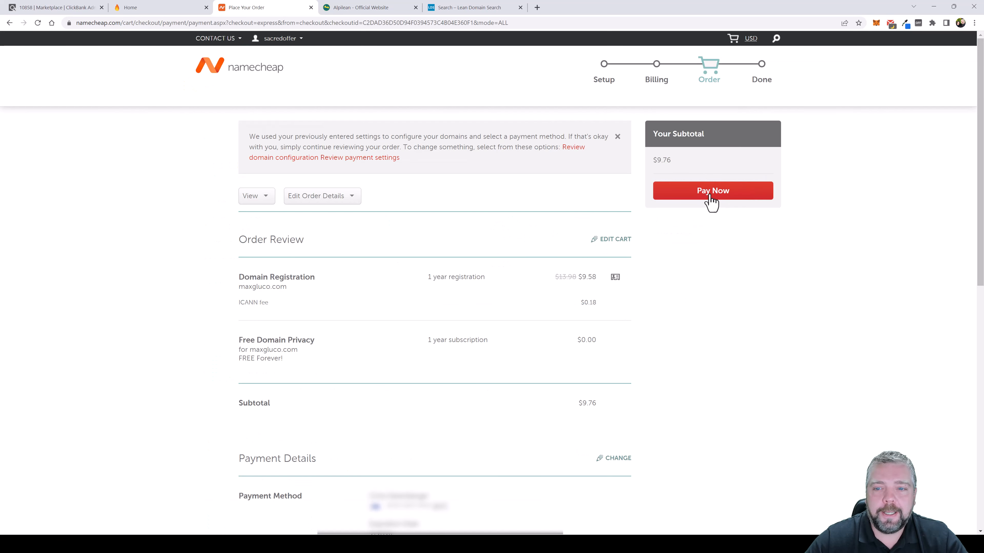
pyautogui.click(712, 190)
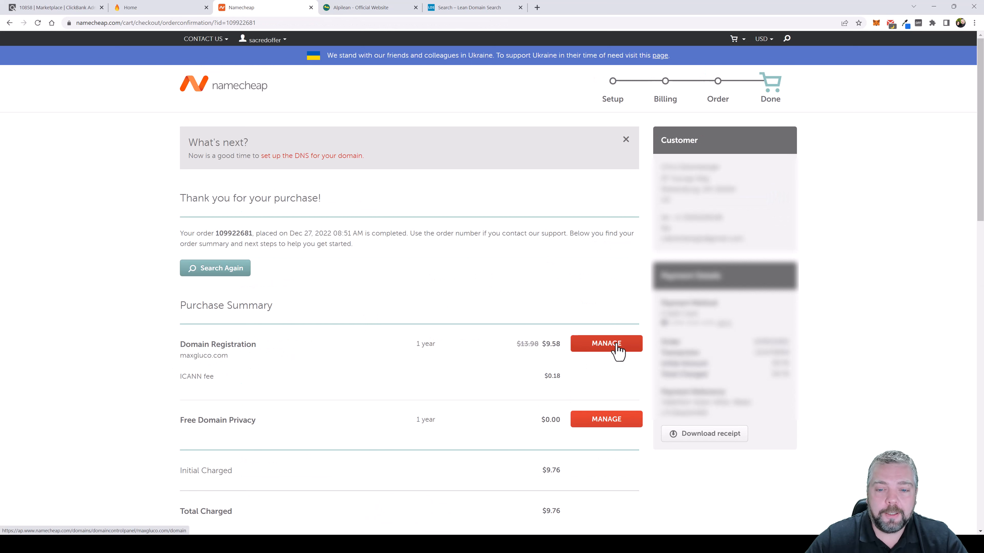
pyautogui.click(605, 343)
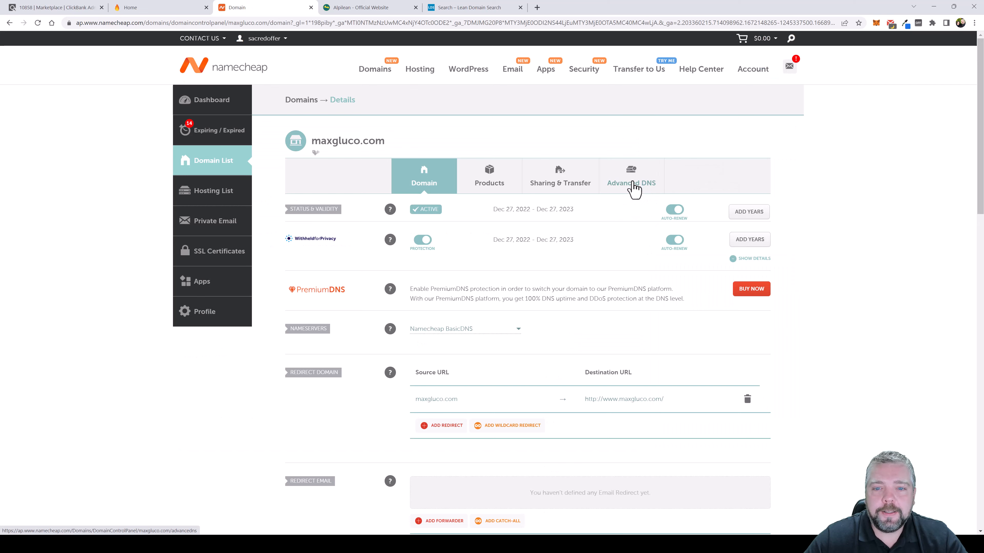
# Step: Review maxgluco.com's Advanced DNS host records, then return to the ClickBank marketplace
pyautogui.click(631, 179)
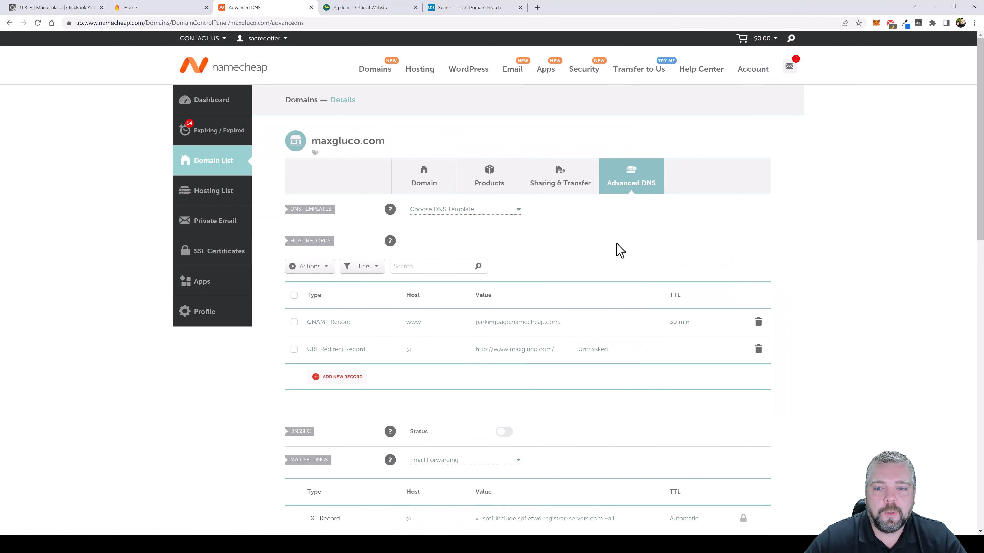
pyautogui.moveTo(307, 309)
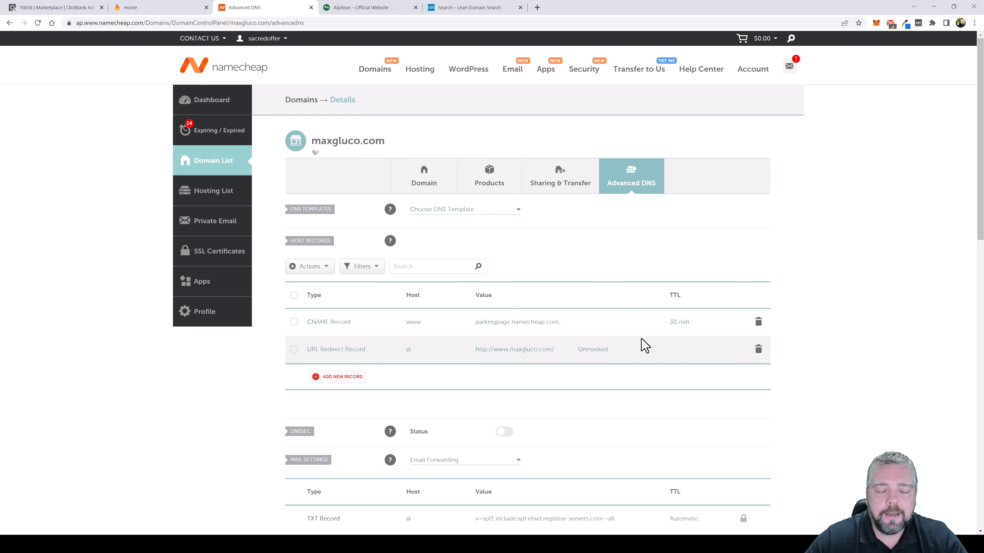
pyautogui.scroll(-3)
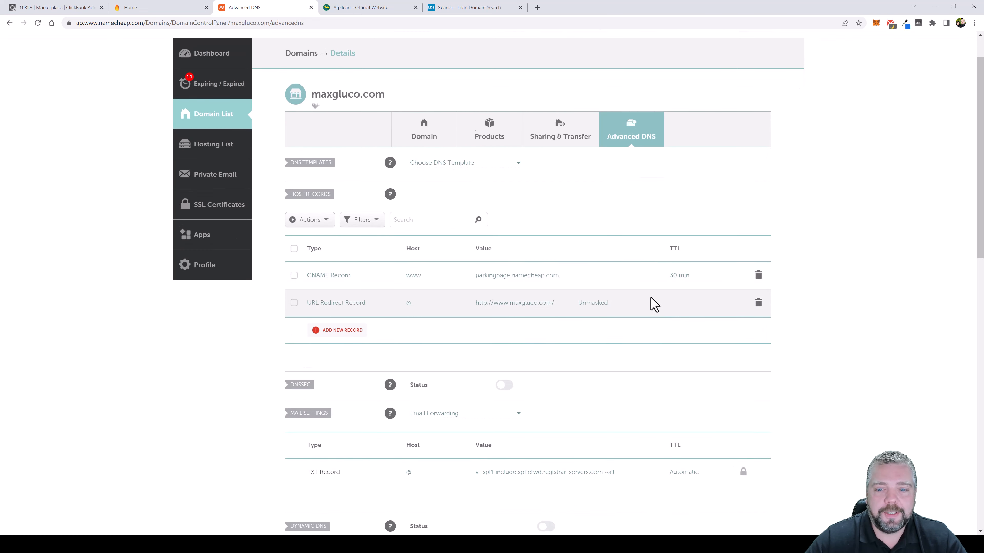
pyautogui.scroll(-3)
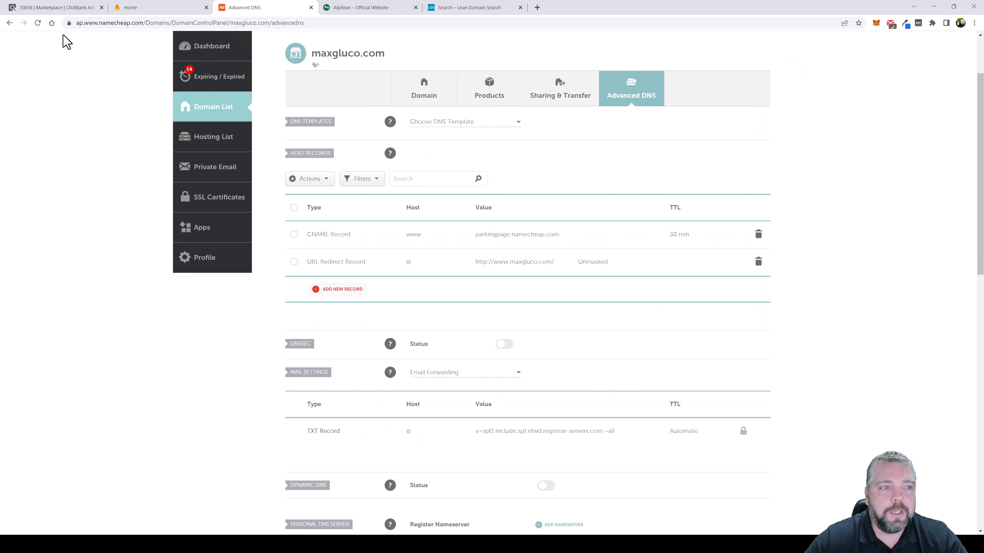
pyautogui.click(54, 6)
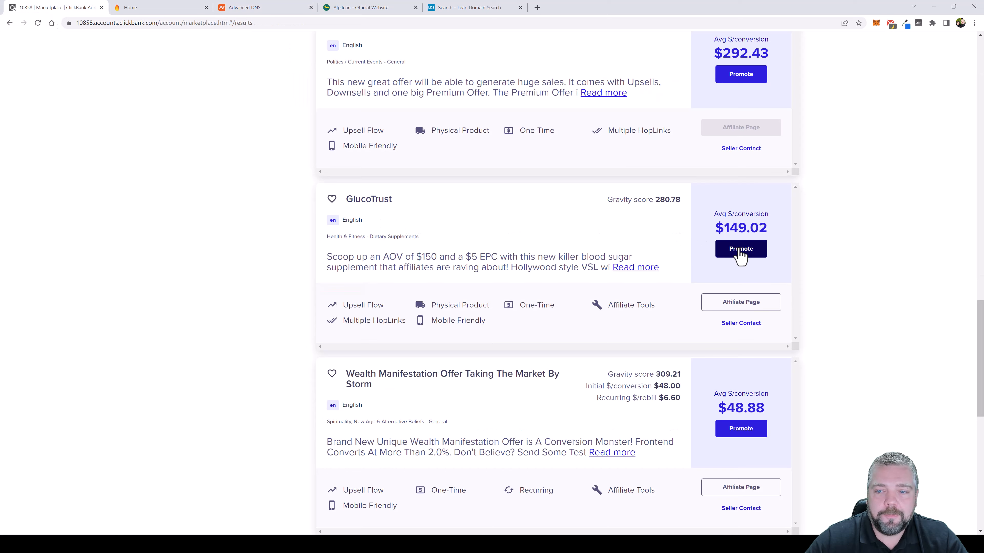
# Step: Promote the GlucoTrust listing and generate its HopLink, then return to maxgluco.com's DNS settings
pyautogui.click(740, 249)
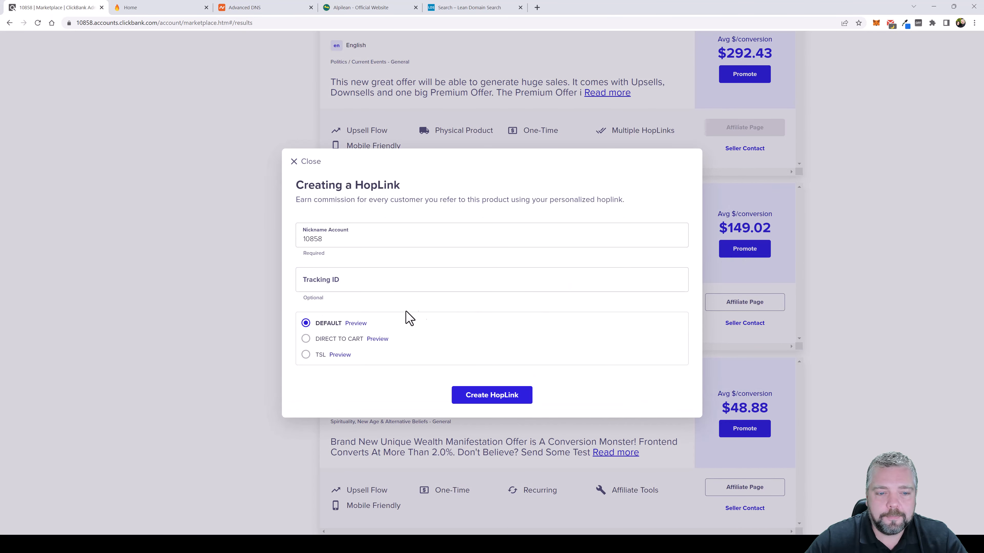
pyautogui.moveTo(492, 395)
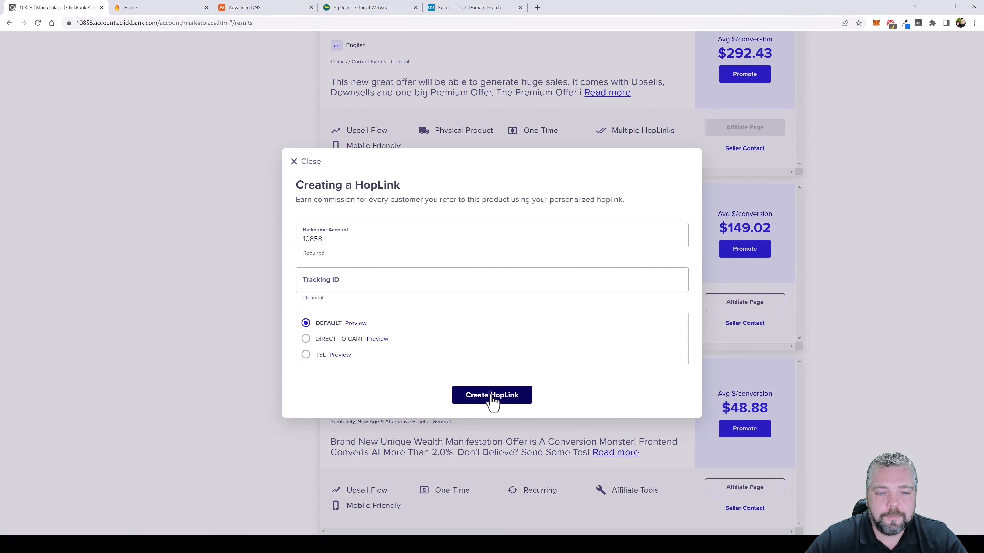
pyautogui.click(491, 395)
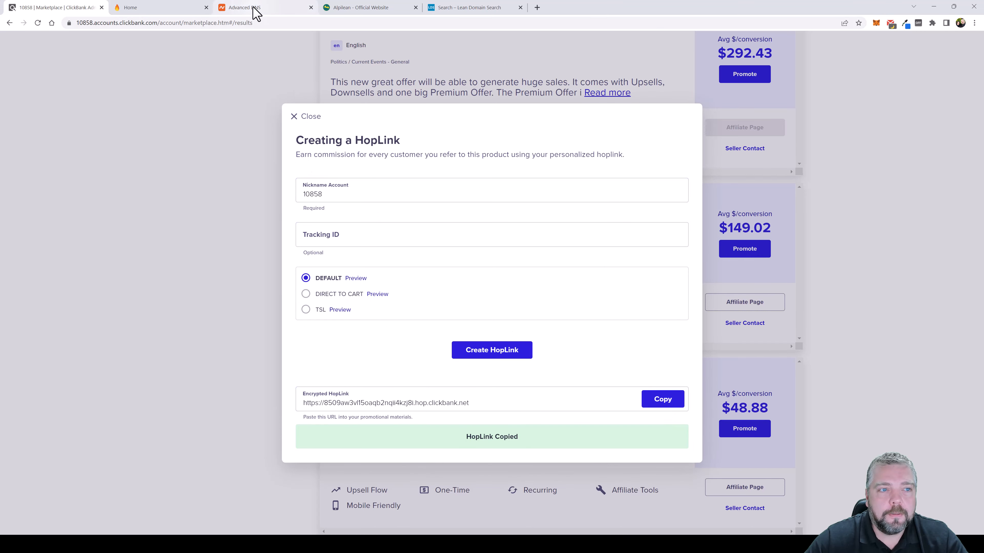
pyautogui.click(263, 6)
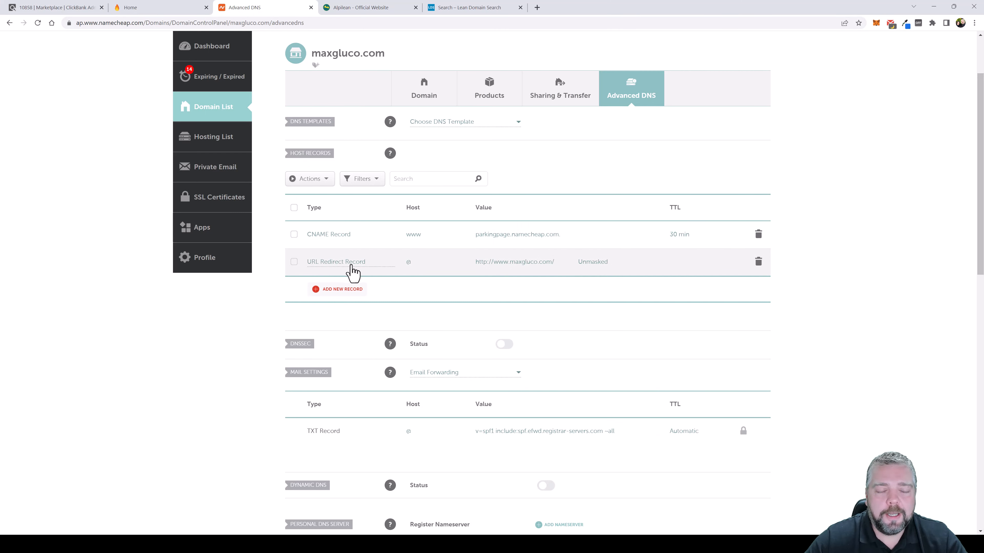
pyautogui.moveTo(411, 267)
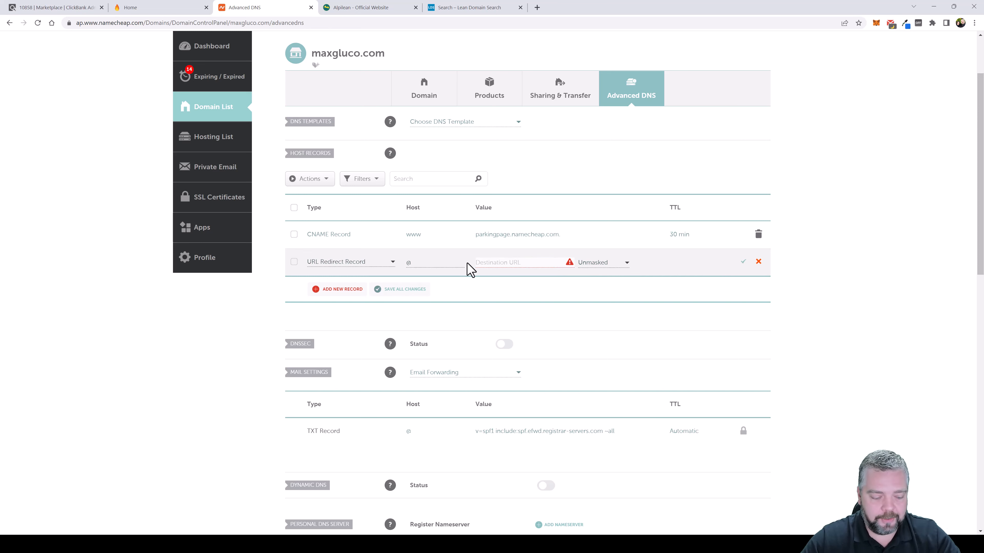
# Step: Save an @ URL Redirect Record to 5oaqb2nqii4kzj8i.hop.clickbank.net as Permanent (301)
pyautogui.write('5oaqb2nqii4kzj8i.hop.clickbank.net')
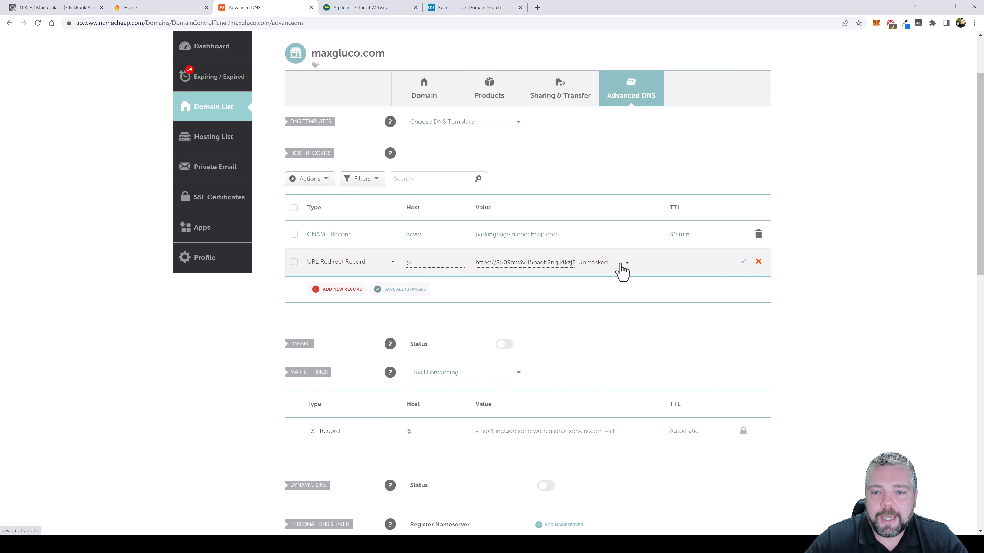
pyautogui.click(624, 263)
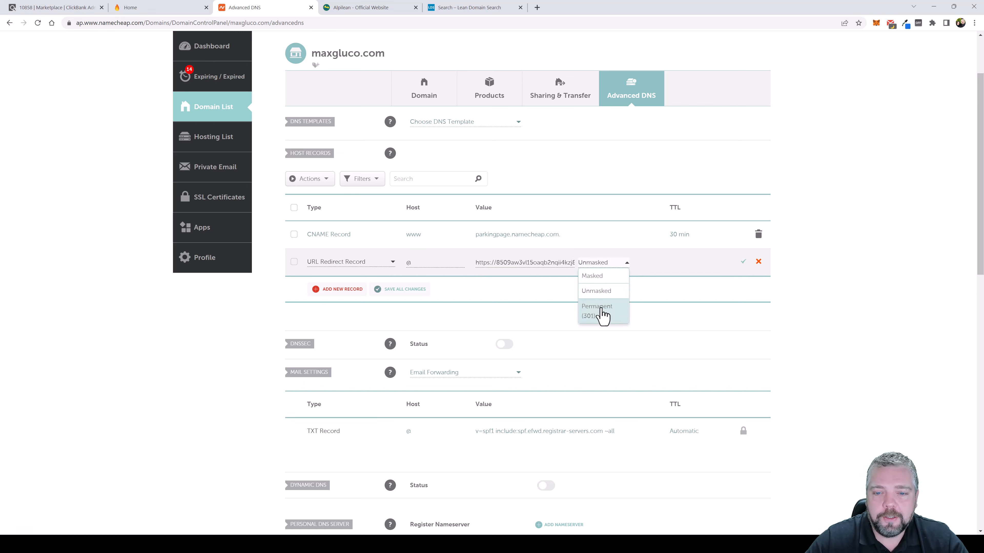
pyautogui.click(596, 311)
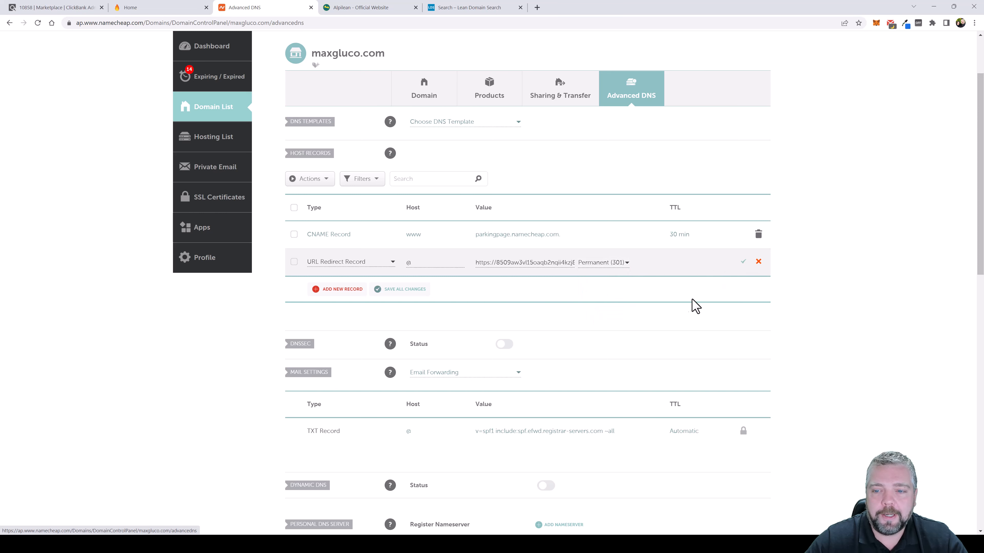
pyautogui.click(743, 262)
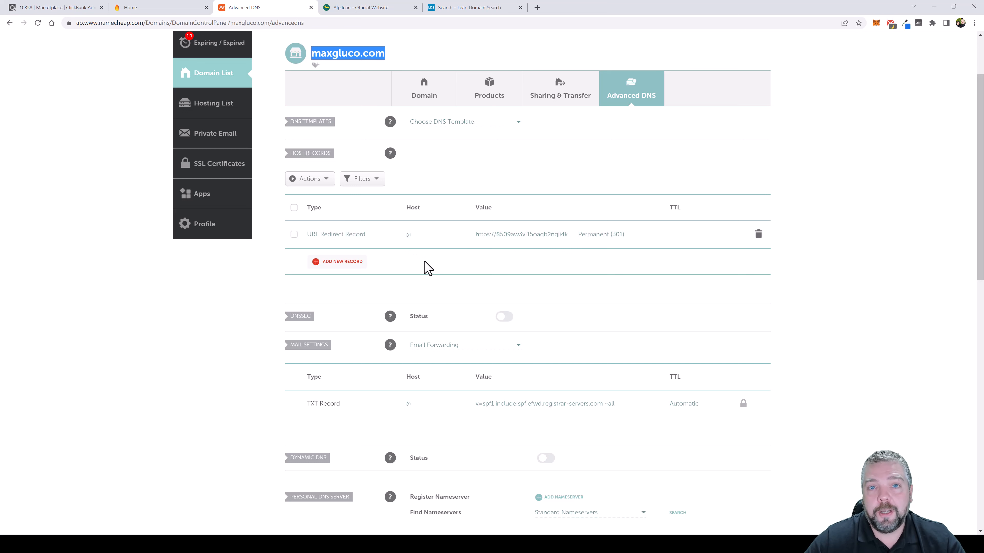
pyautogui.moveTo(414, 60)
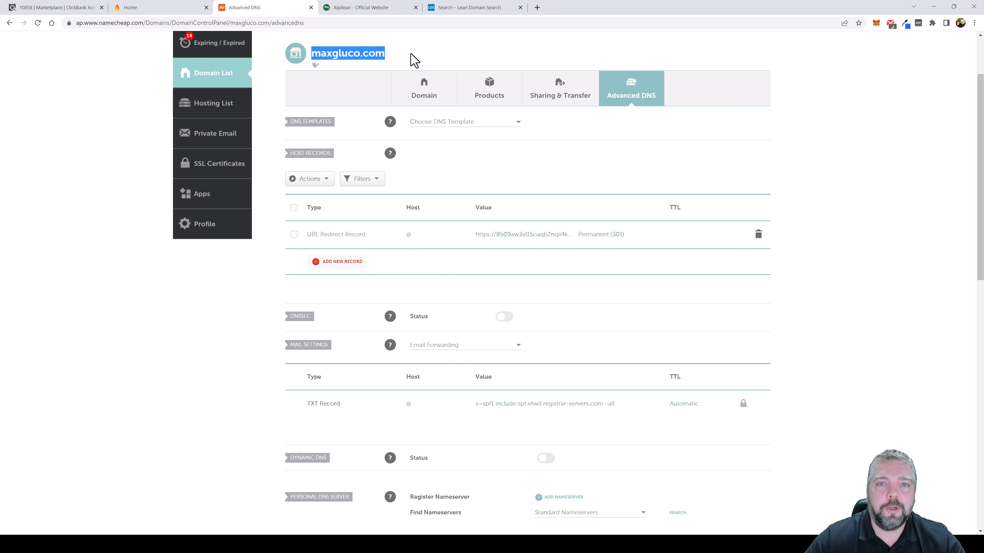
pyautogui.click(507, 266)
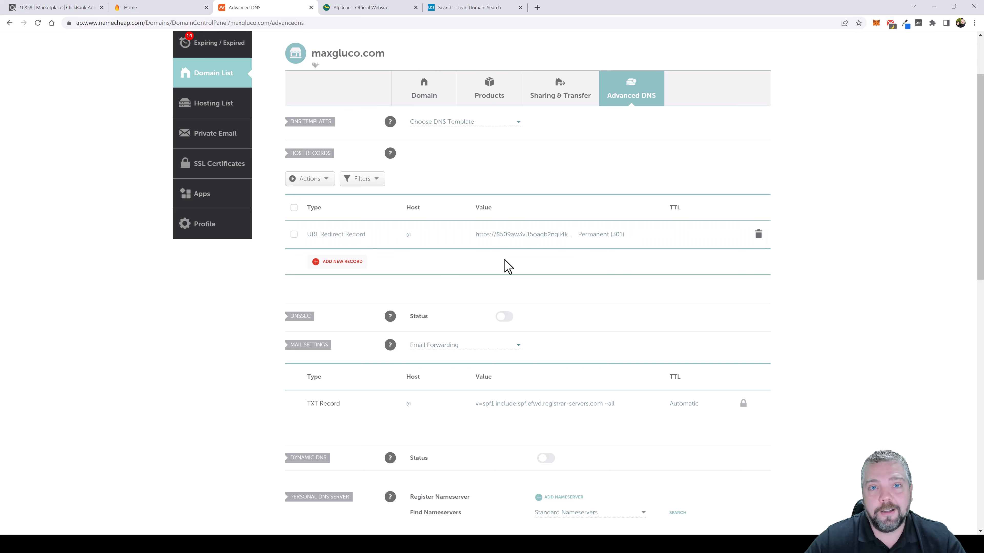
pyautogui.moveTo(450, 274)
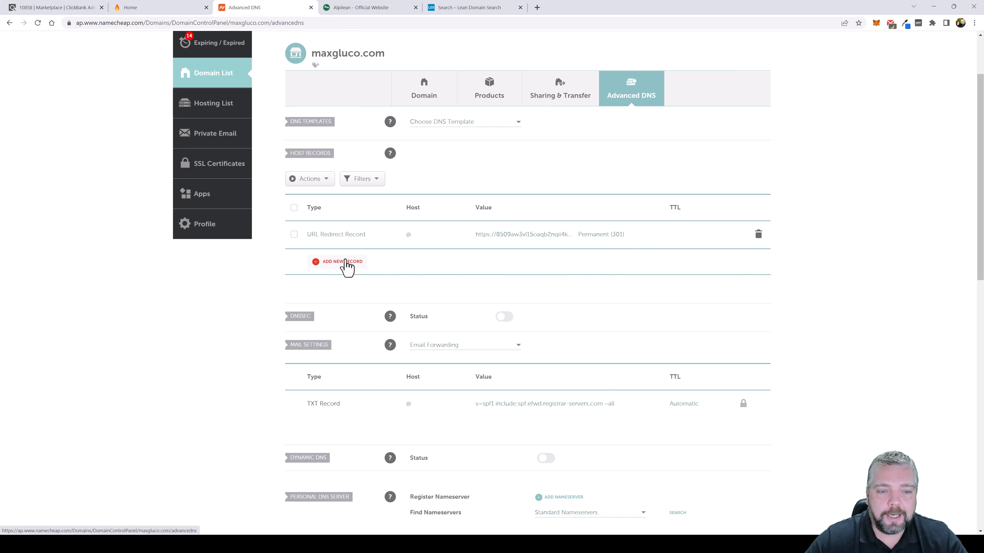
# Step: Add a www URL Redirect Record to the same hoplink as Permanent (301) and save it
pyautogui.click(338, 262)
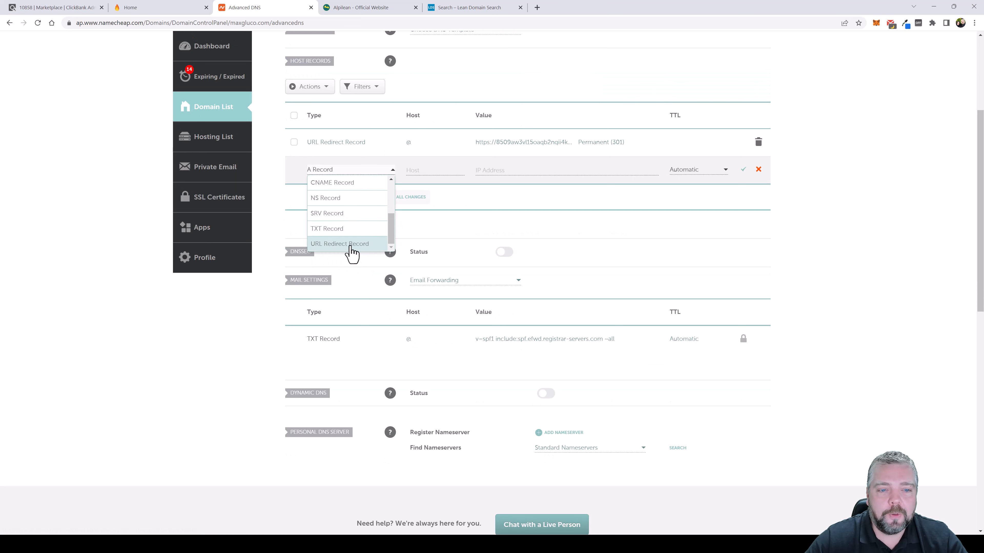
pyautogui.click(339, 244)
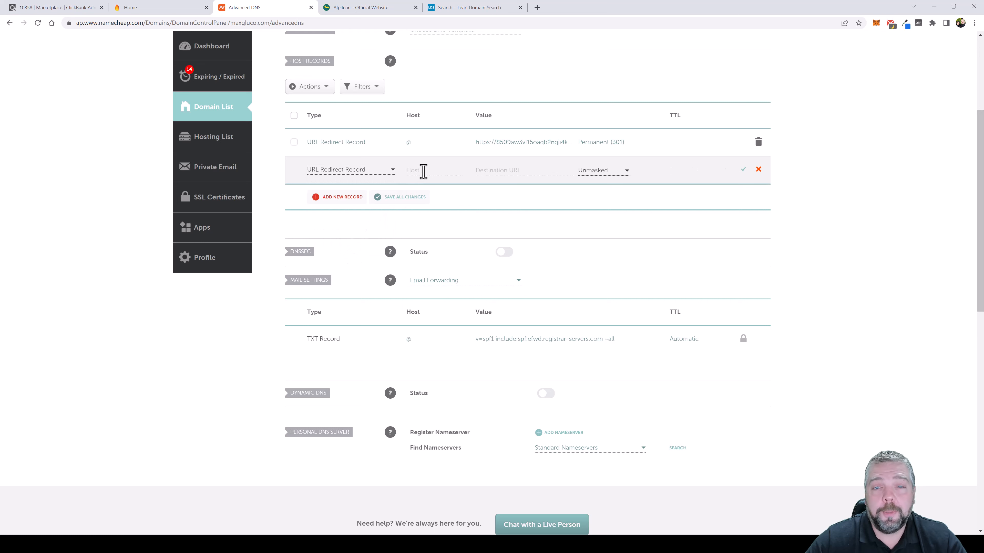
pyautogui.write('www')
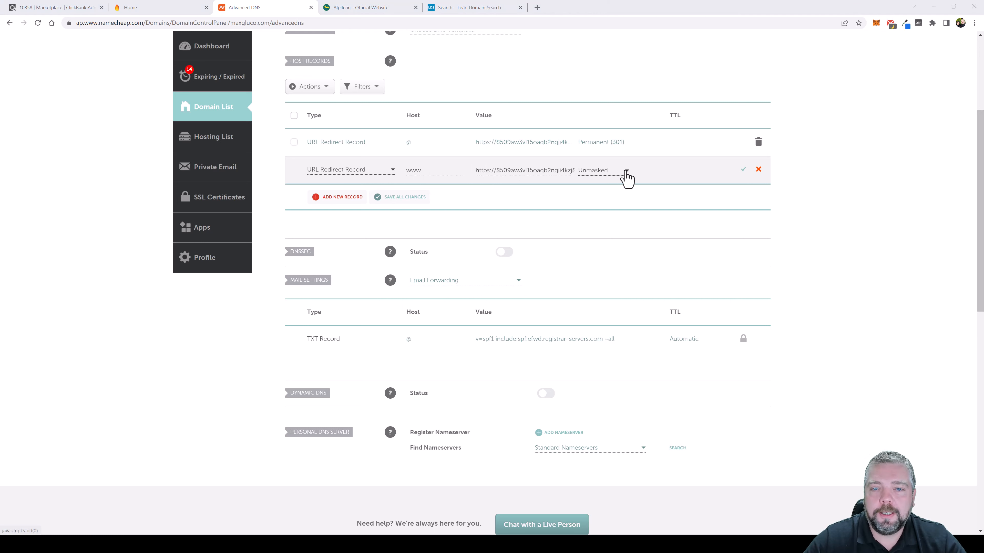
pyautogui.click(593, 170)
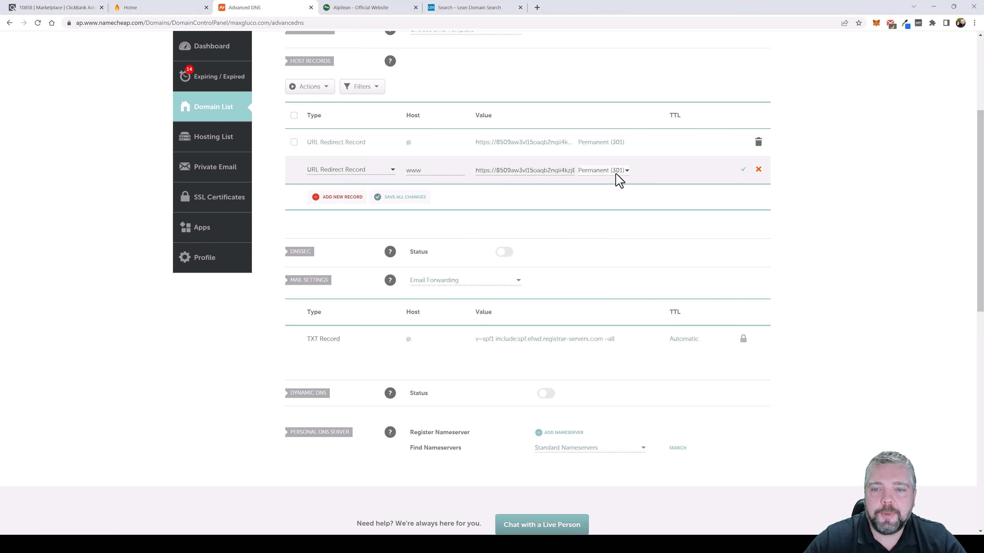
pyautogui.click(742, 170)
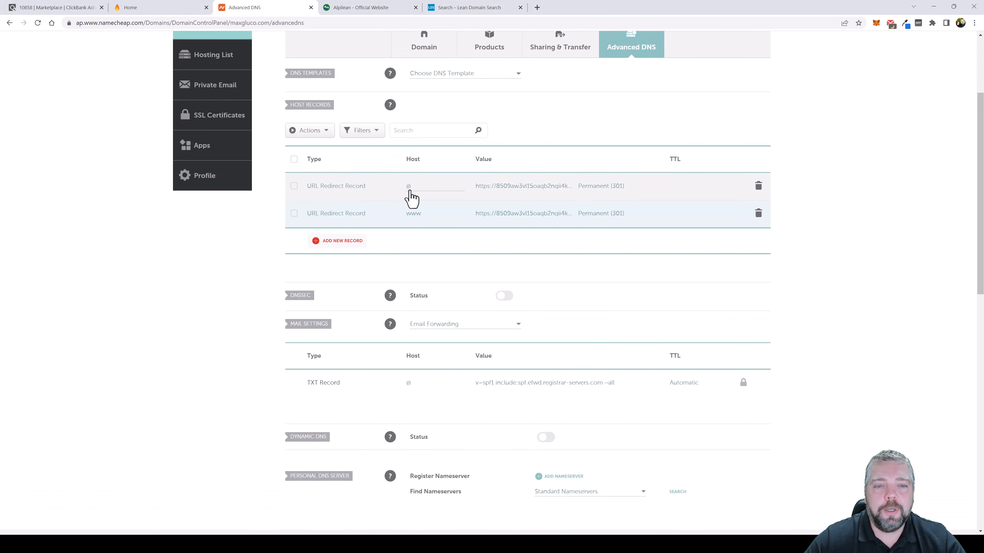
pyautogui.moveTo(416, 194)
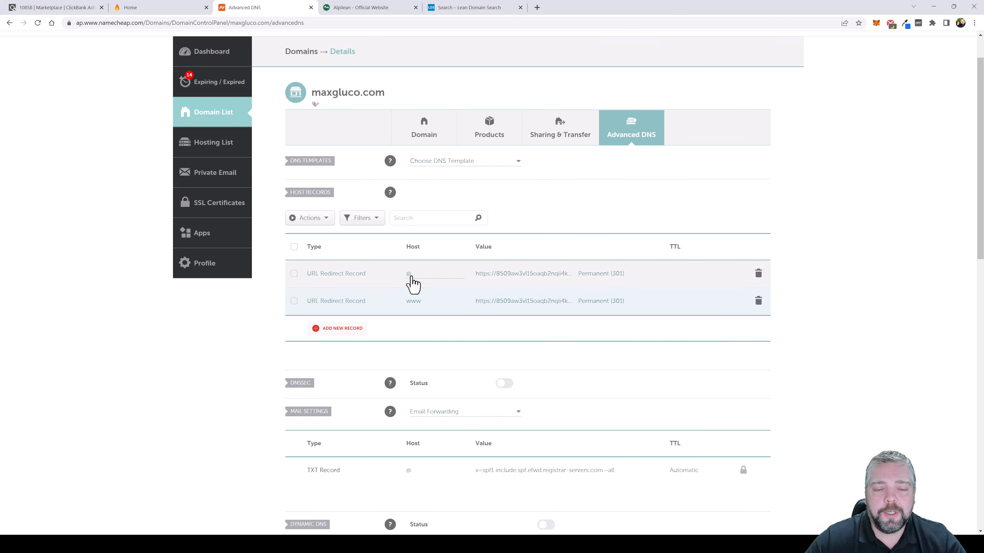
pyautogui.moveTo(559, 279)
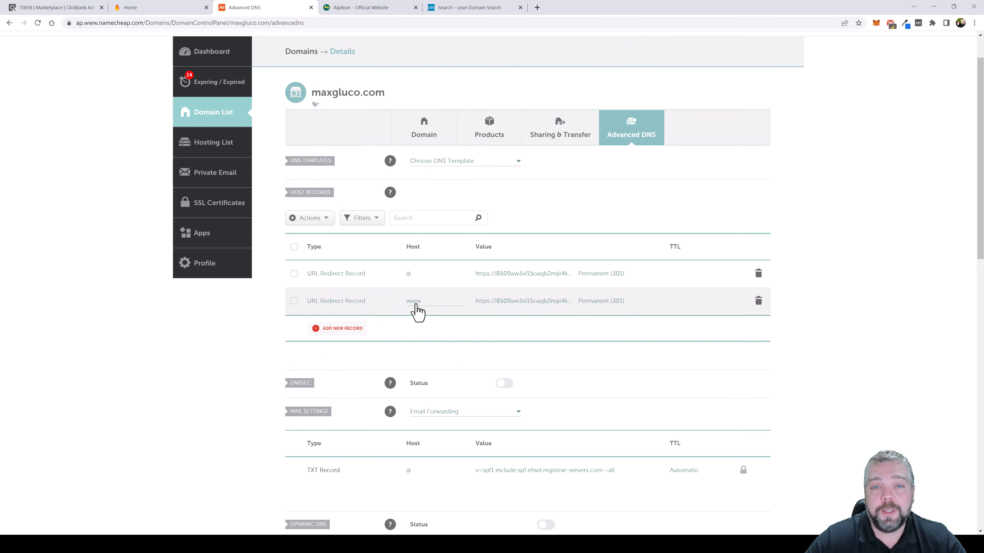
pyautogui.moveTo(516, 316)
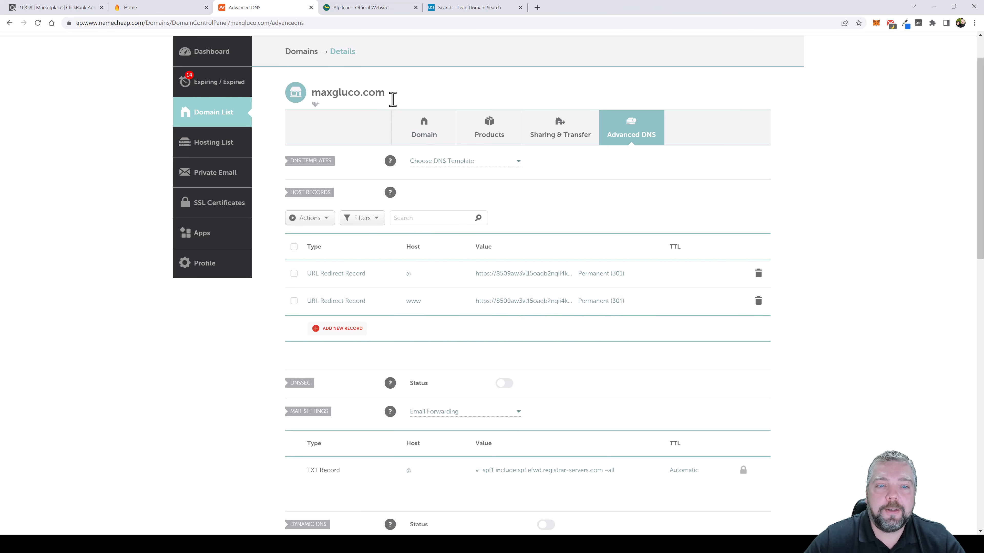
# Step: Select the maxgluco.com domain name and go to it in a new tab
pyautogui.doubleClick(348, 92)
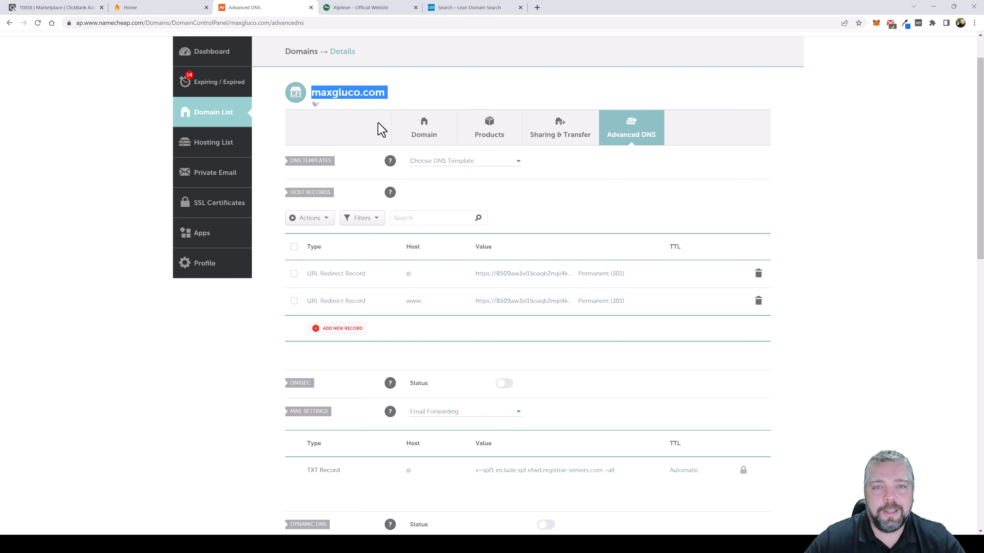
pyautogui.moveTo(472, 193)
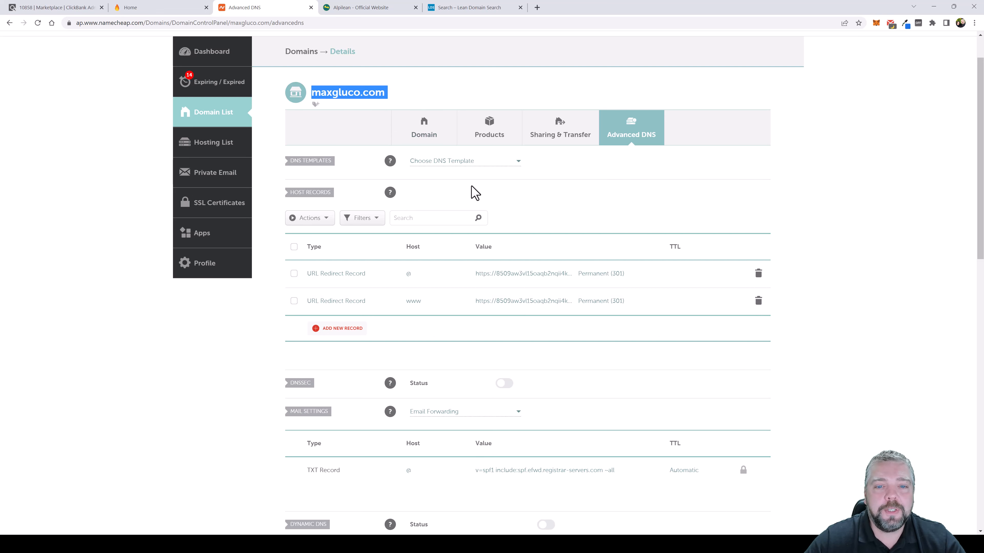
pyautogui.moveTo(483, 196)
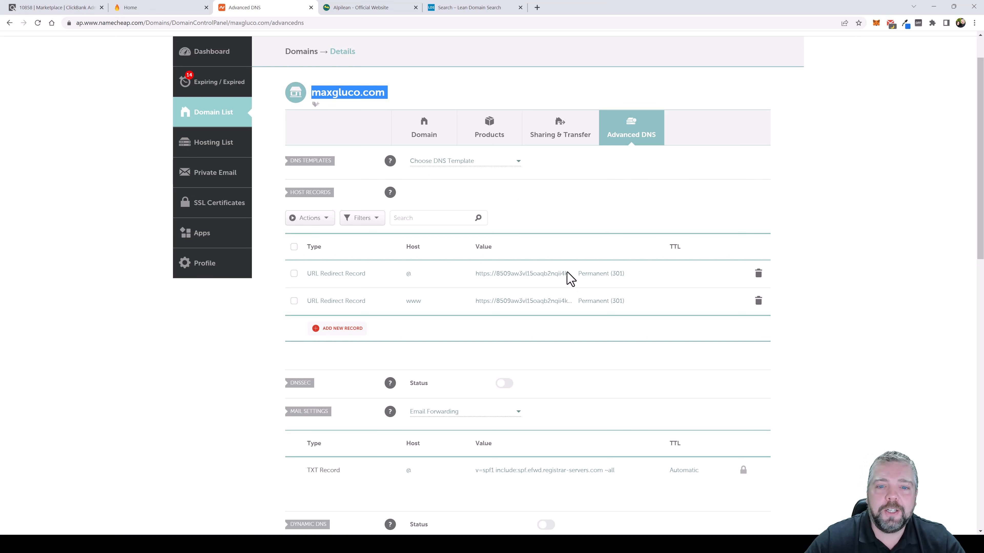
pyautogui.moveTo(554, 243)
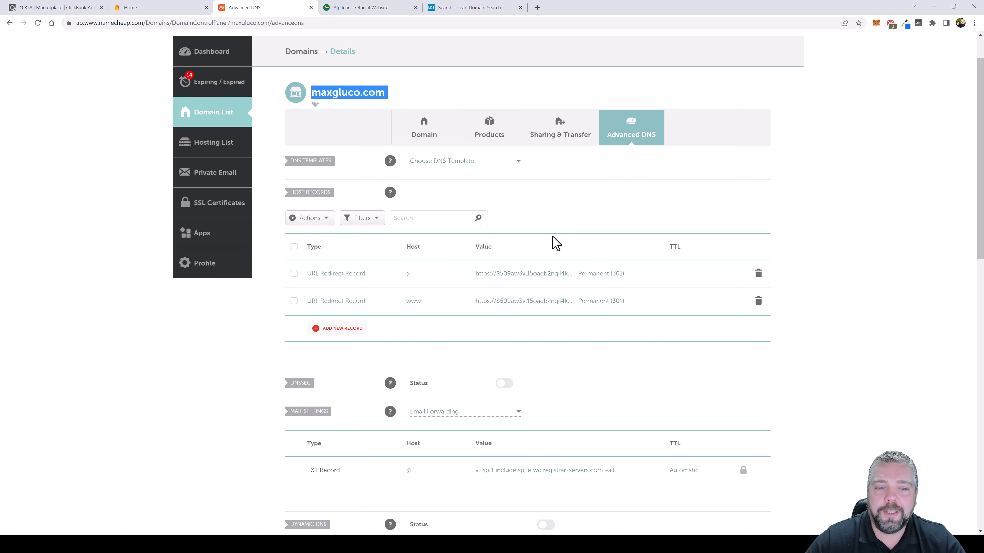
pyautogui.moveTo(557, 230)
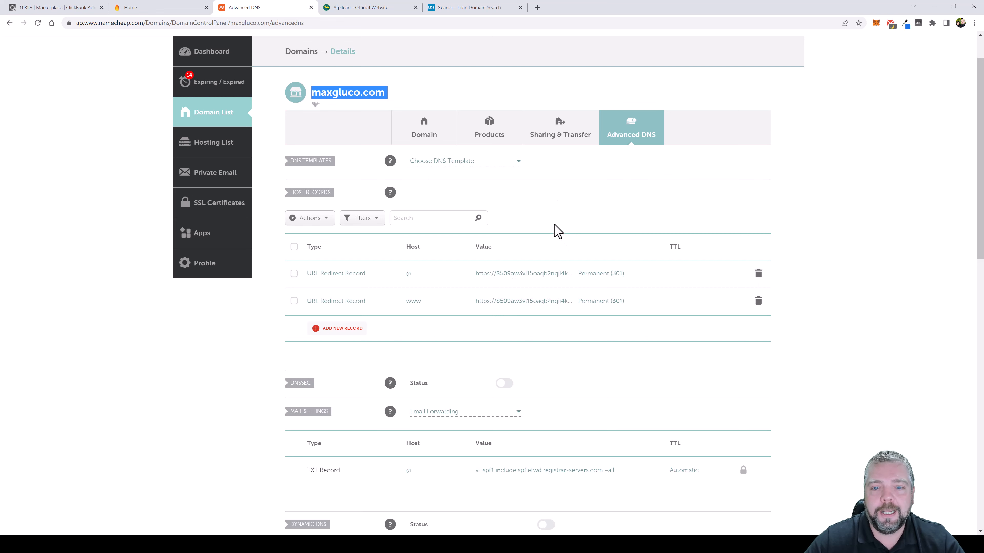
pyautogui.moveTo(424, 134)
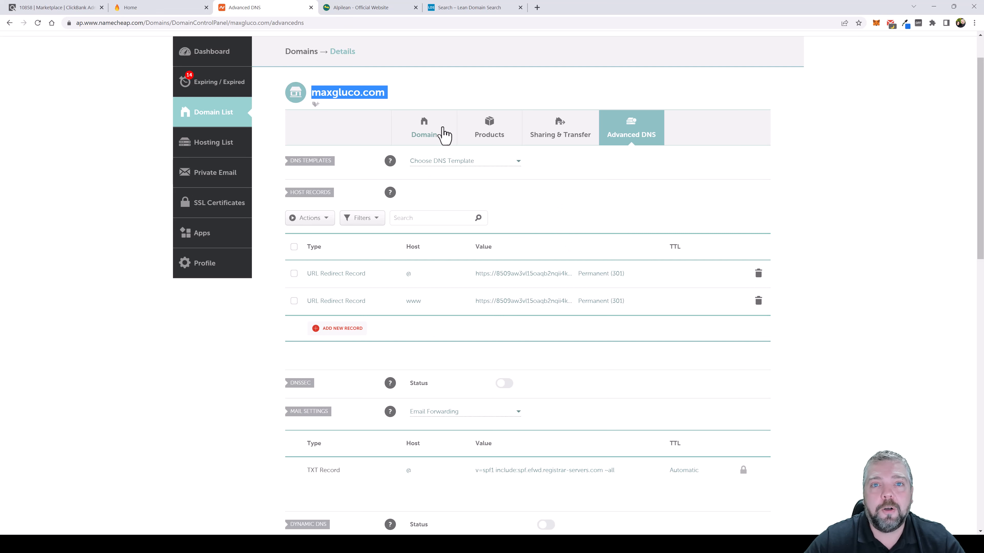
pyautogui.rightClick(349, 92)
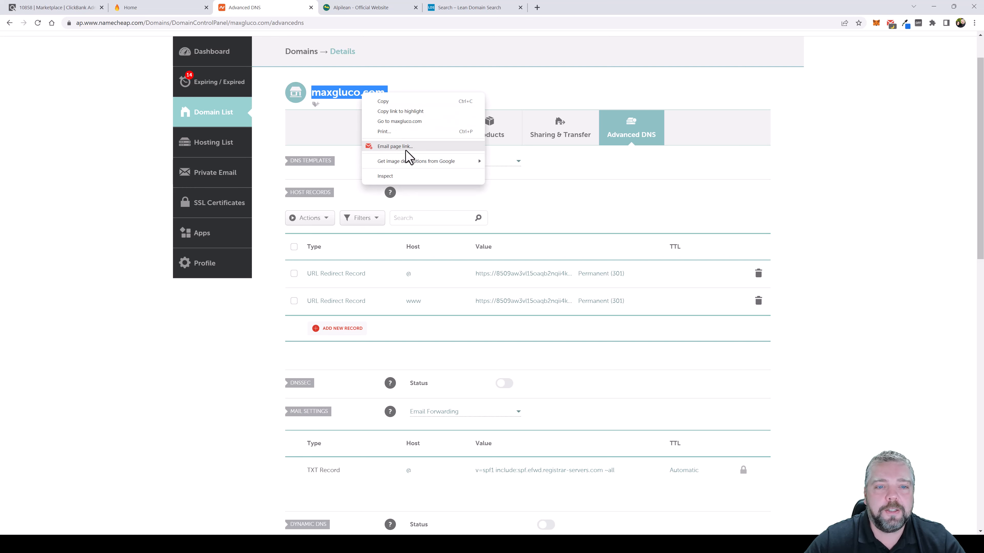
pyautogui.moveTo(408, 122)
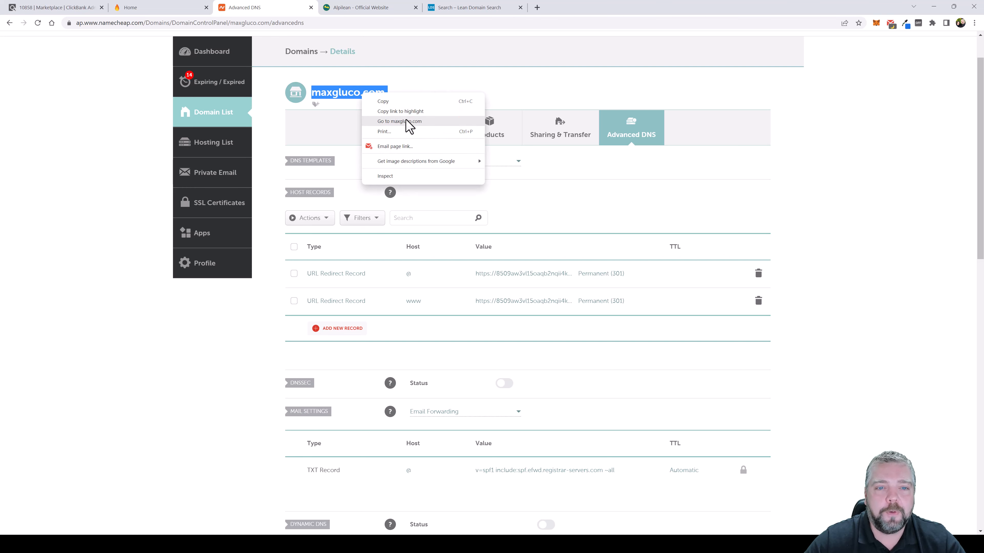
pyautogui.click(399, 121)
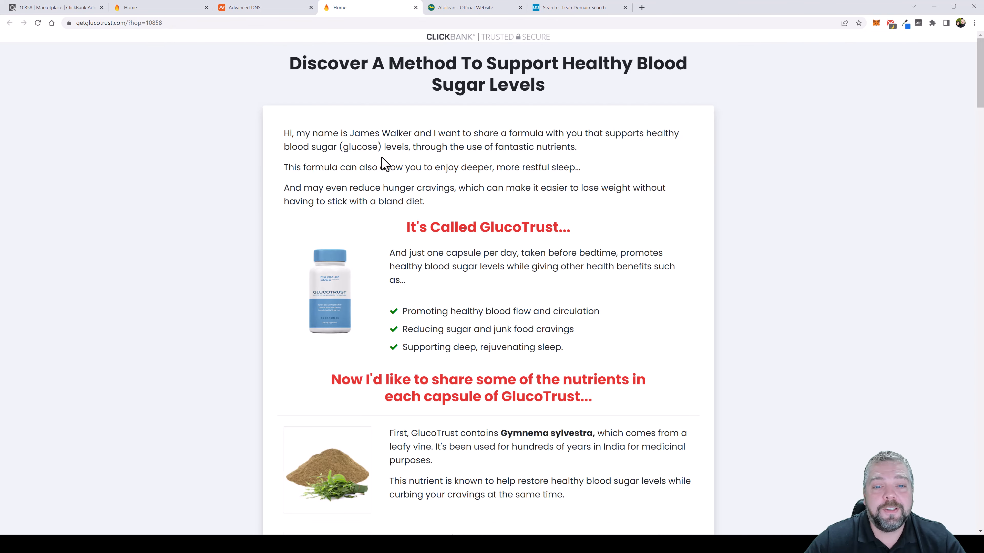
# Step: Check the address bar shows getglucotrust.com/?hop=10858, then return to the domain name on Namecheap
pyautogui.click(125, 23)
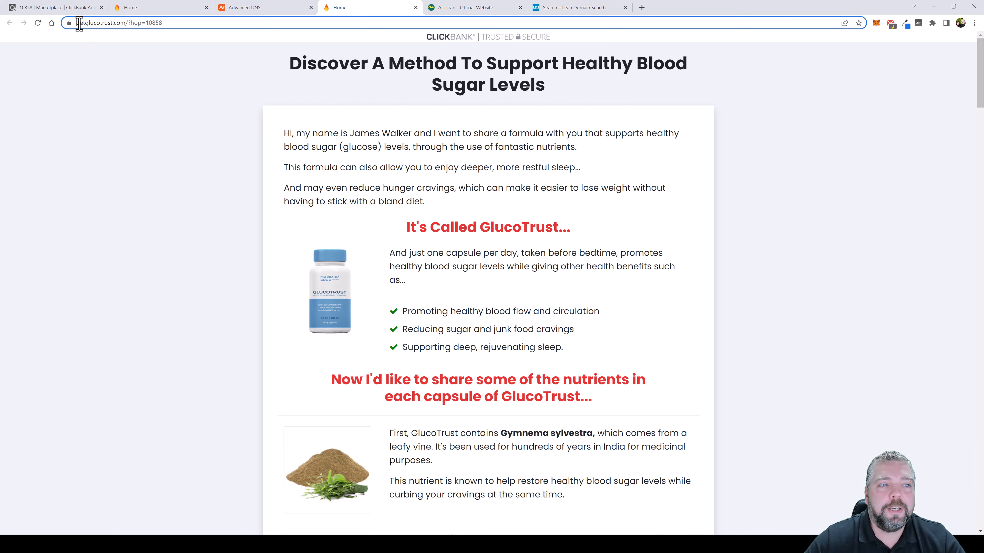
pyautogui.doubleClick(98, 23)
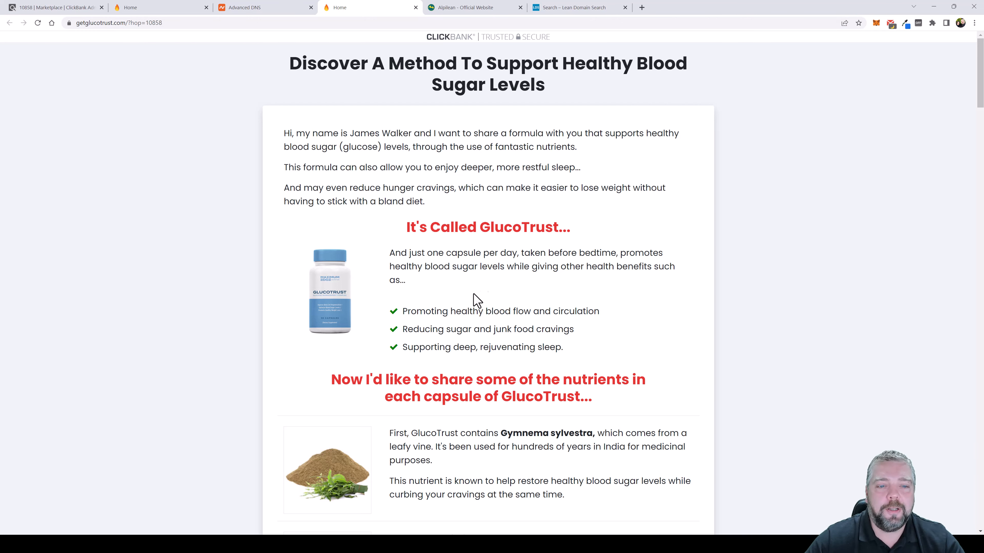
pyautogui.moveTo(432, 123)
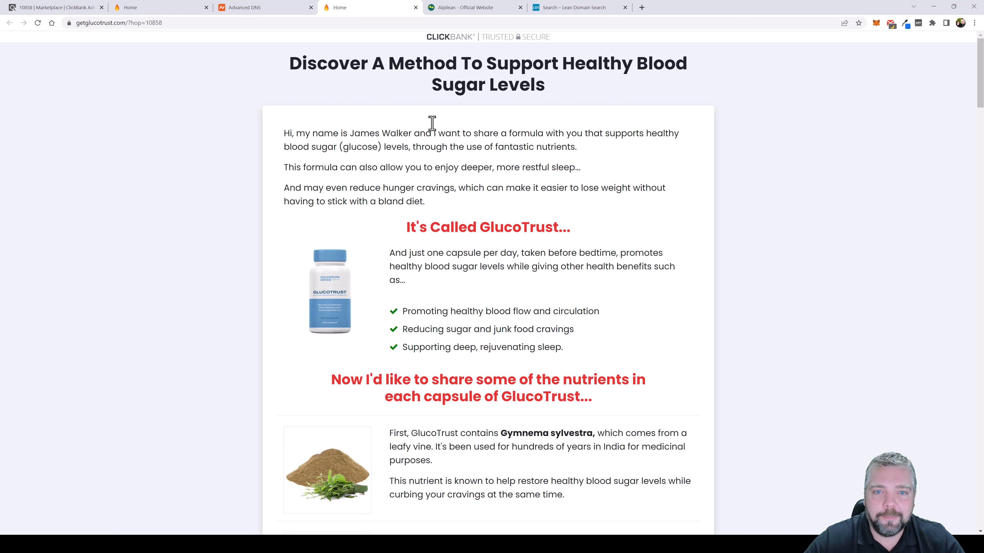
pyautogui.moveTo(132, 37)
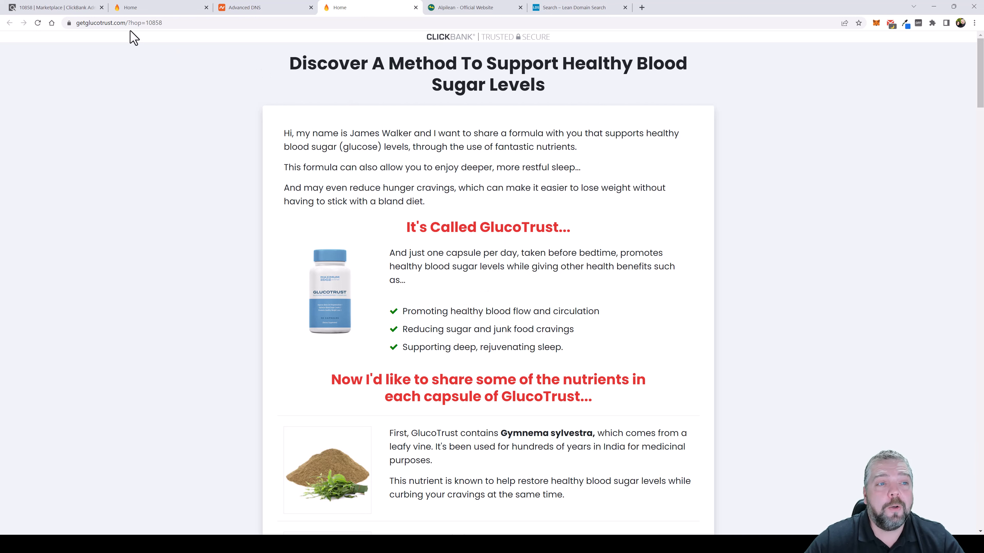
pyautogui.rightClick(349, 93)
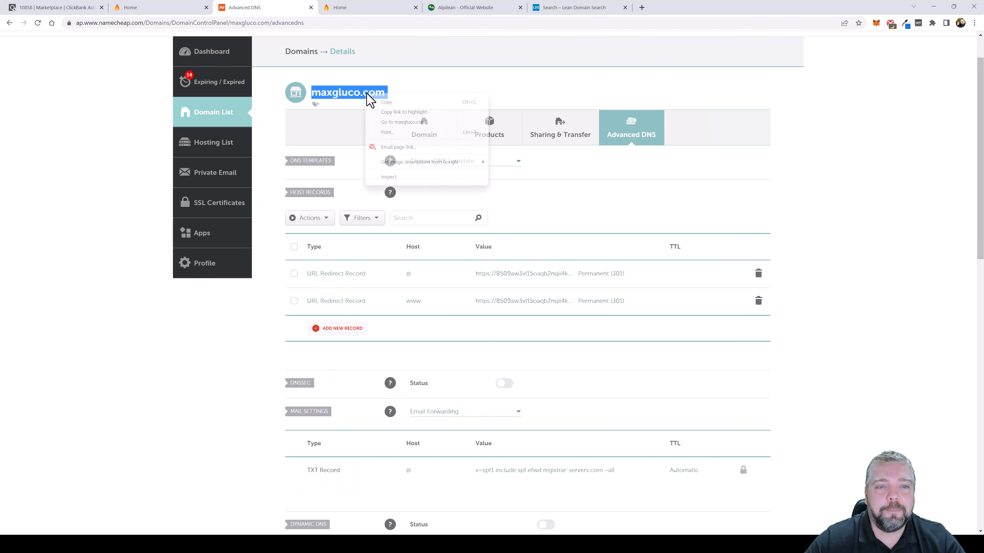
pyautogui.click(403, 100)
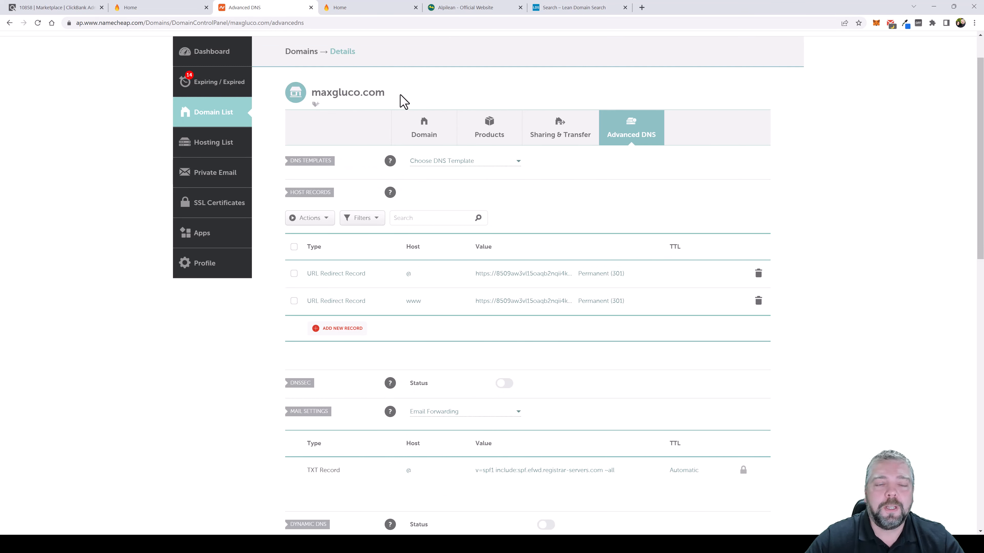
pyautogui.doubleClick(347, 92)
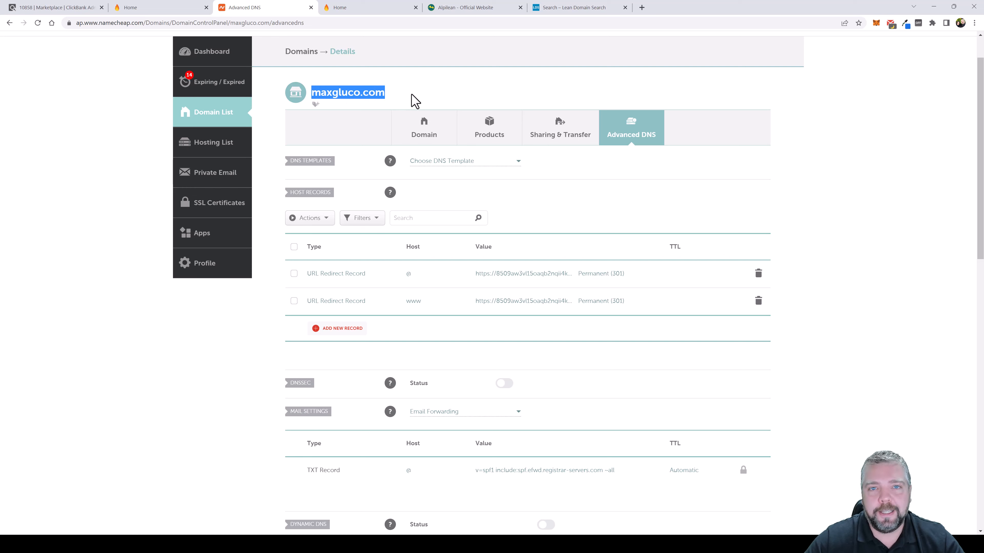
pyautogui.moveTo(419, 100)
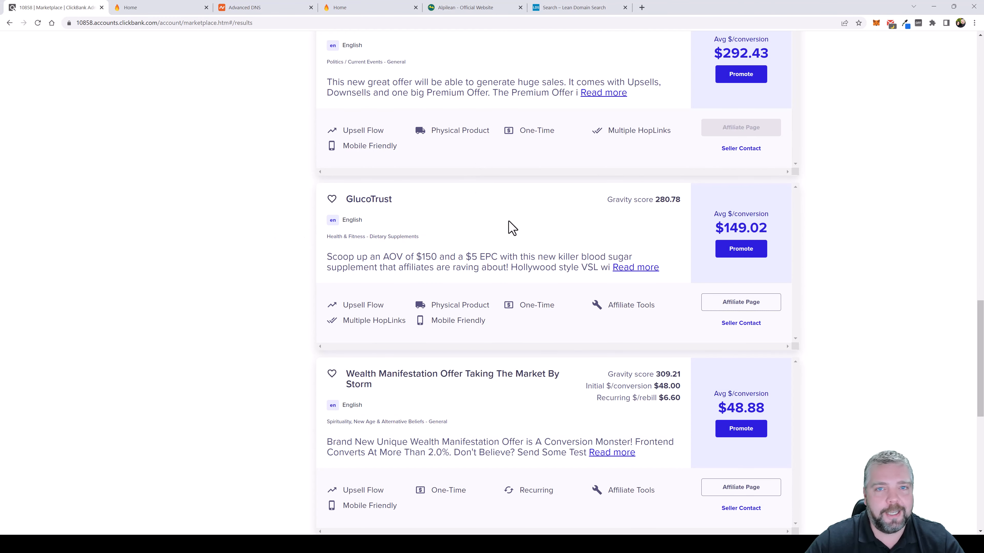
pyautogui.moveTo(289, 204)
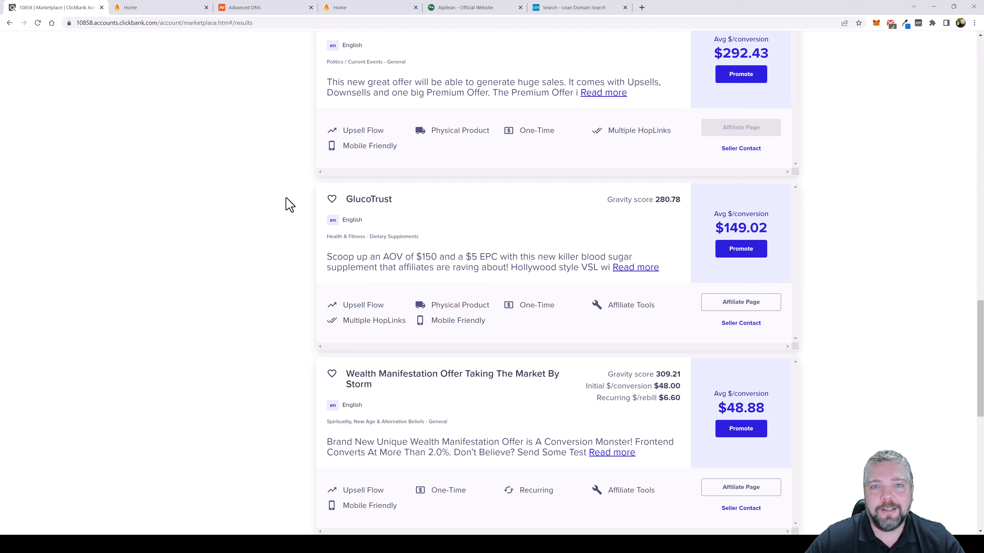
# Step: Scroll through the ClickBank Marketplace offers list
pyautogui.scroll(-3)
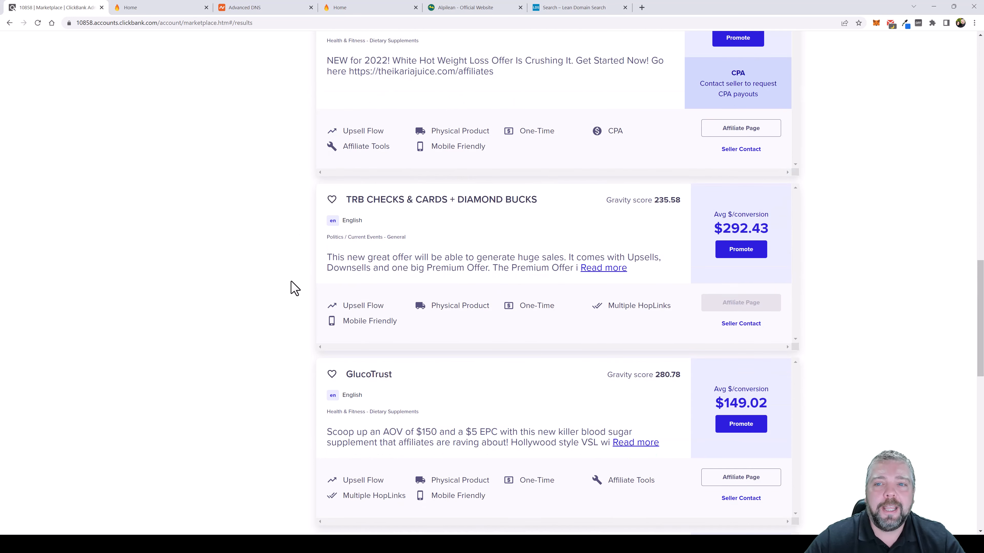
pyautogui.moveTo(288, 243)
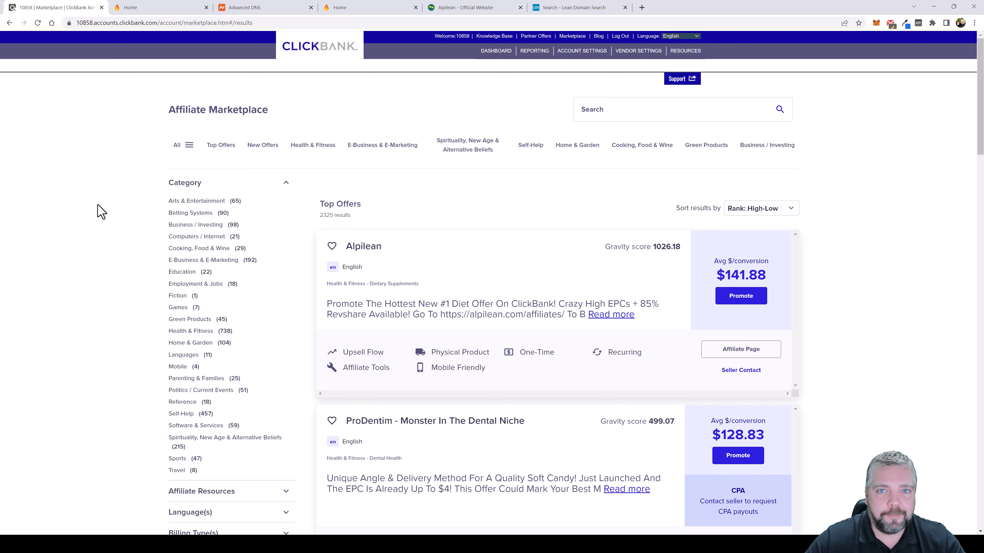
pyautogui.moveTo(103, 304)
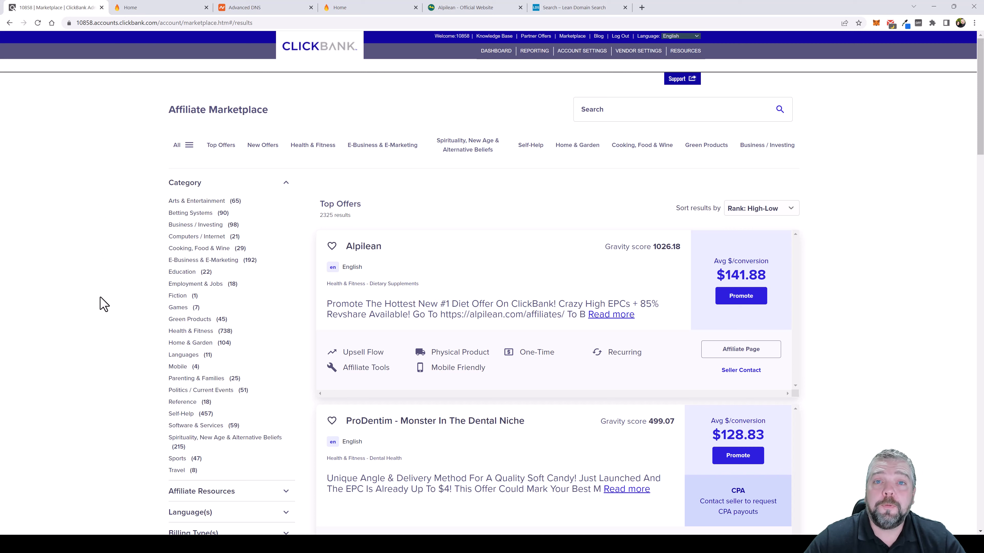